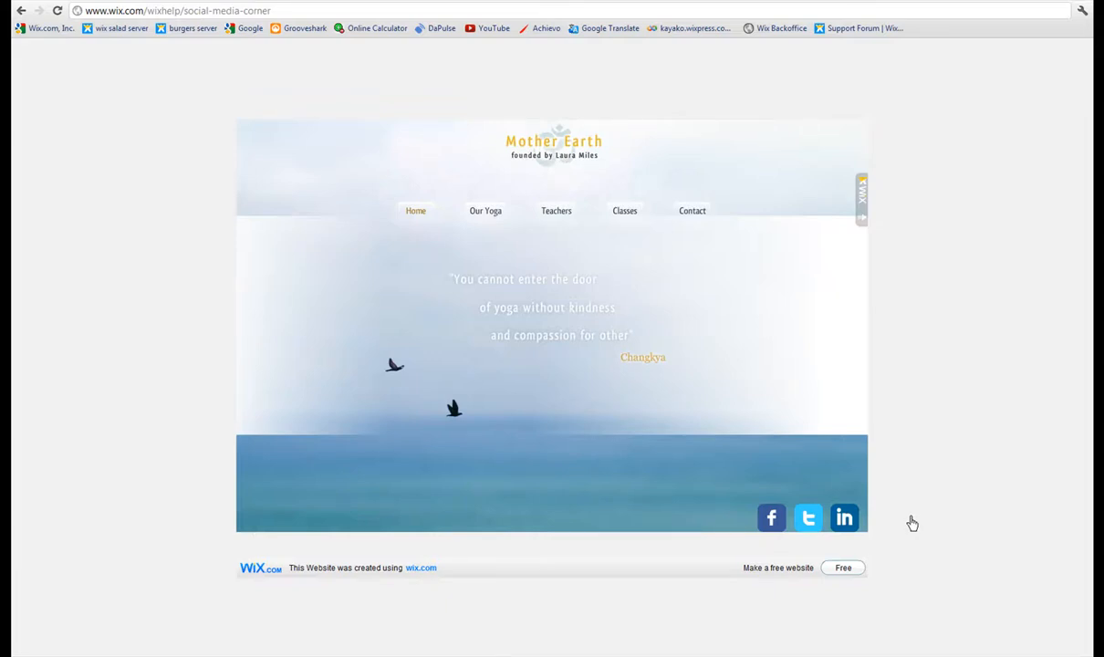
pyautogui.moveTo(843, 518)
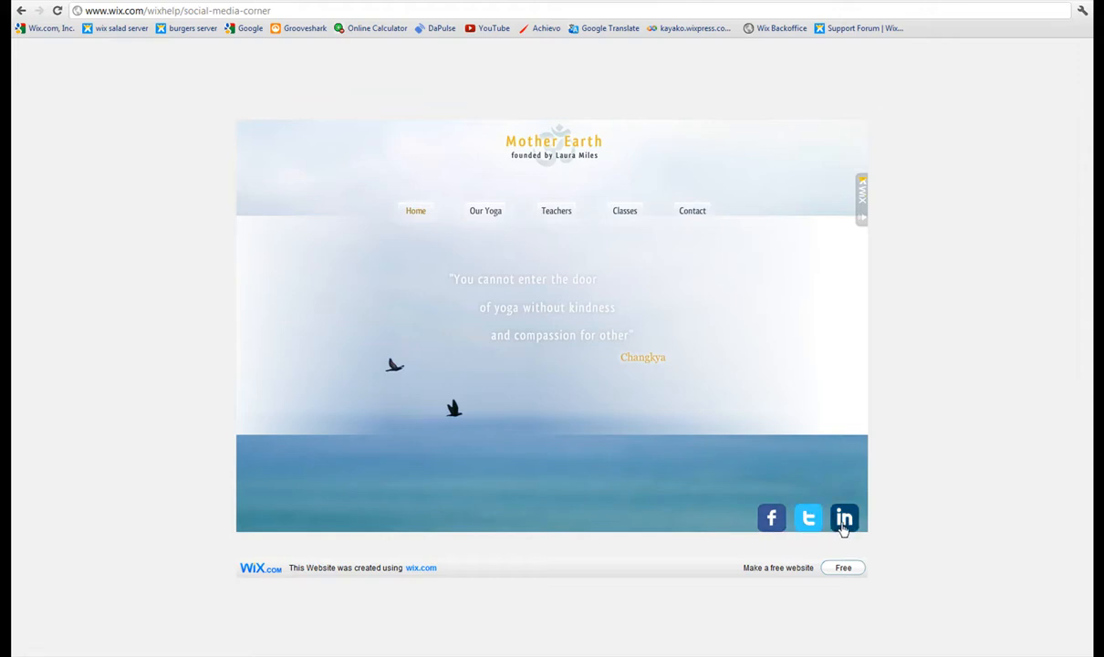
pyautogui.moveTo(905, 449)
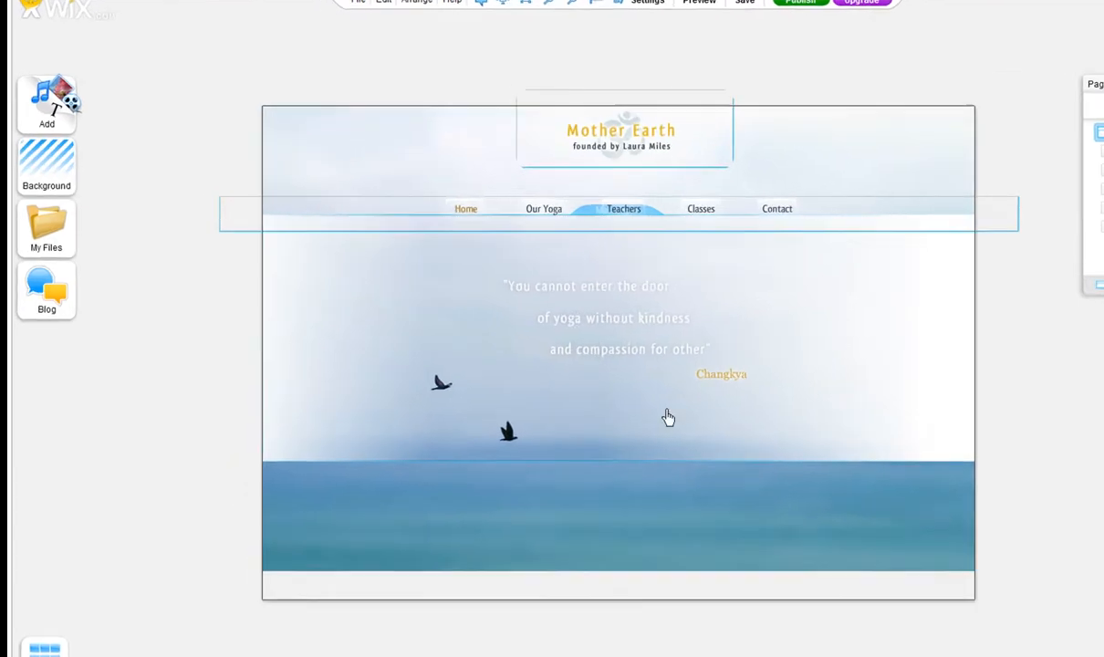
# - Show the animated clip-art icons, filtering briefly to Scribble style then all styles
pyautogui.click(48, 99)
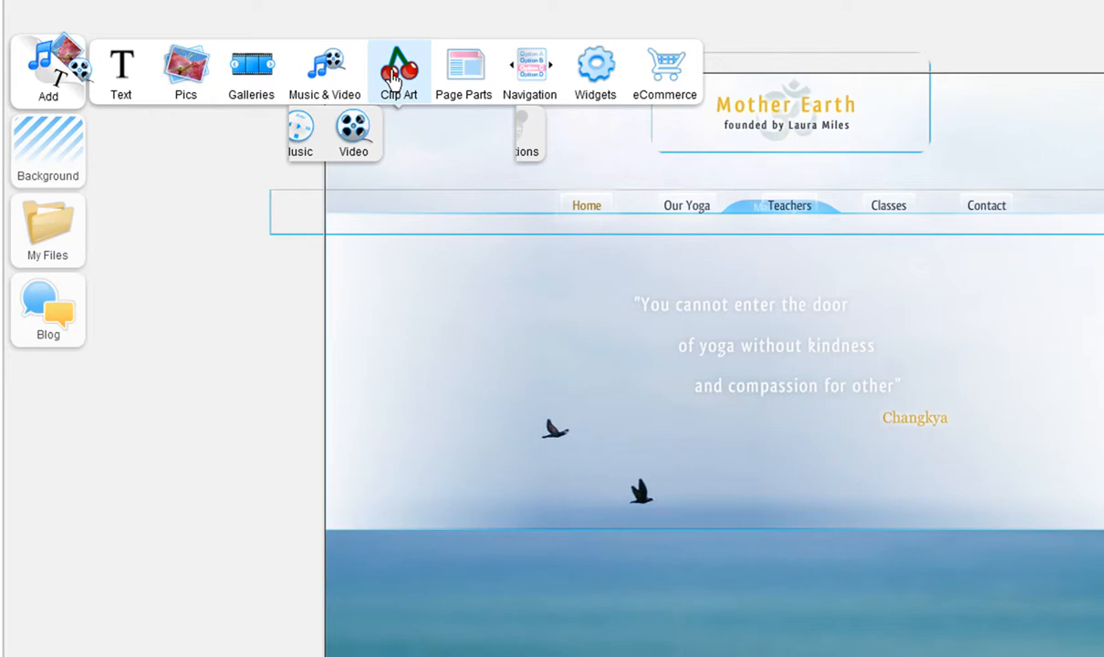
pyautogui.click(398, 65)
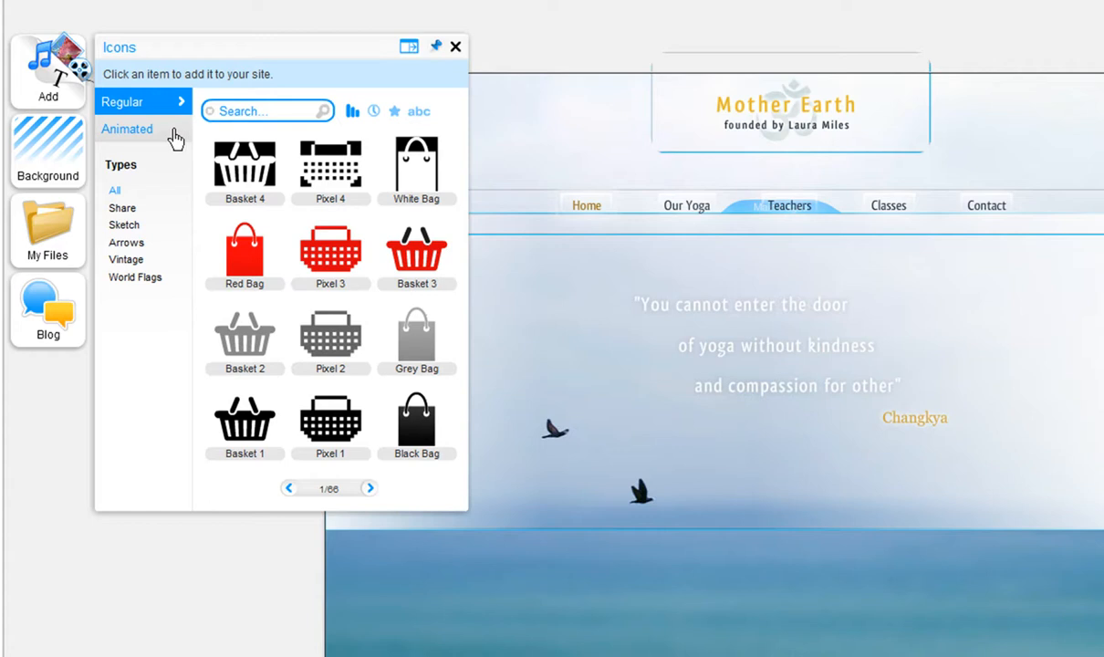
pyautogui.click(128, 128)
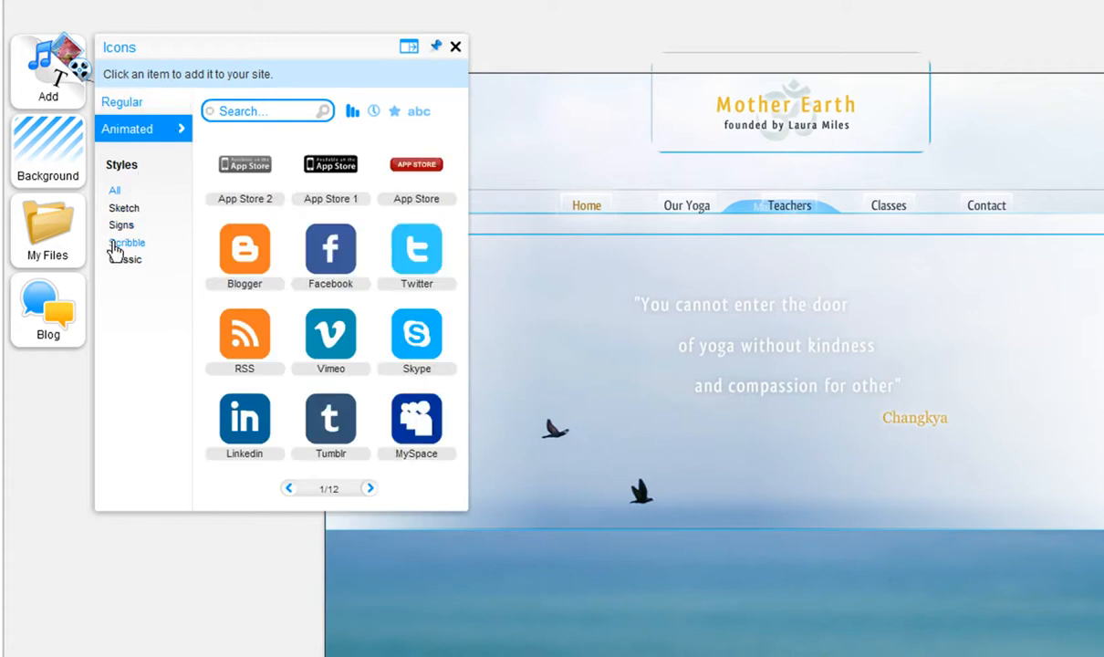
pyautogui.click(128, 243)
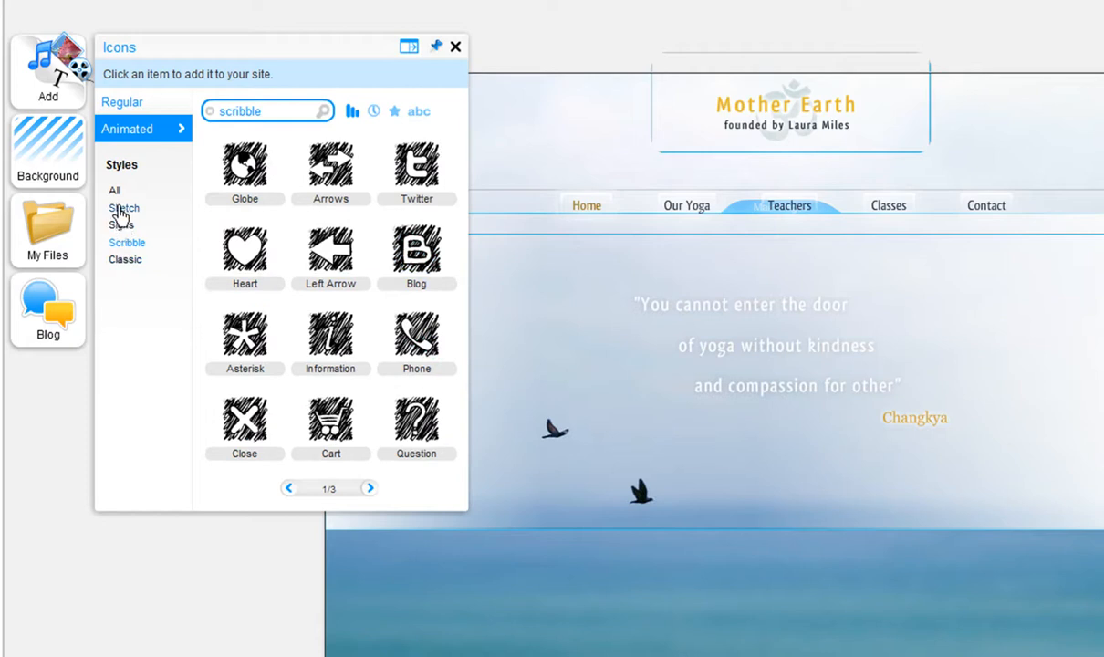
pyautogui.click(113, 190)
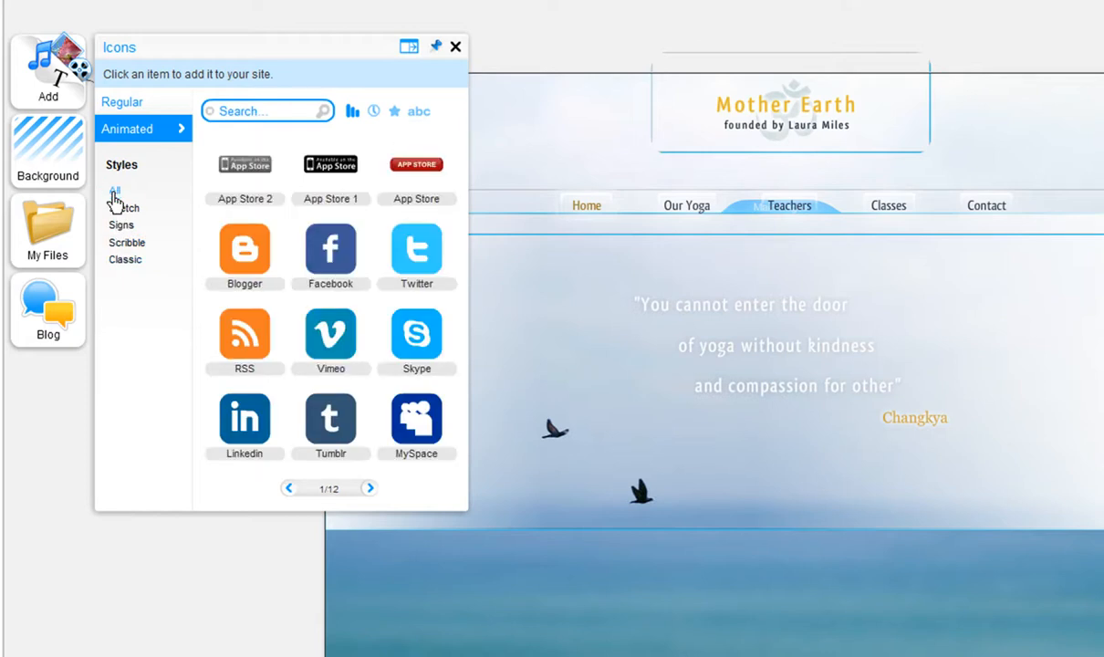
pyautogui.moveTo(434, 47)
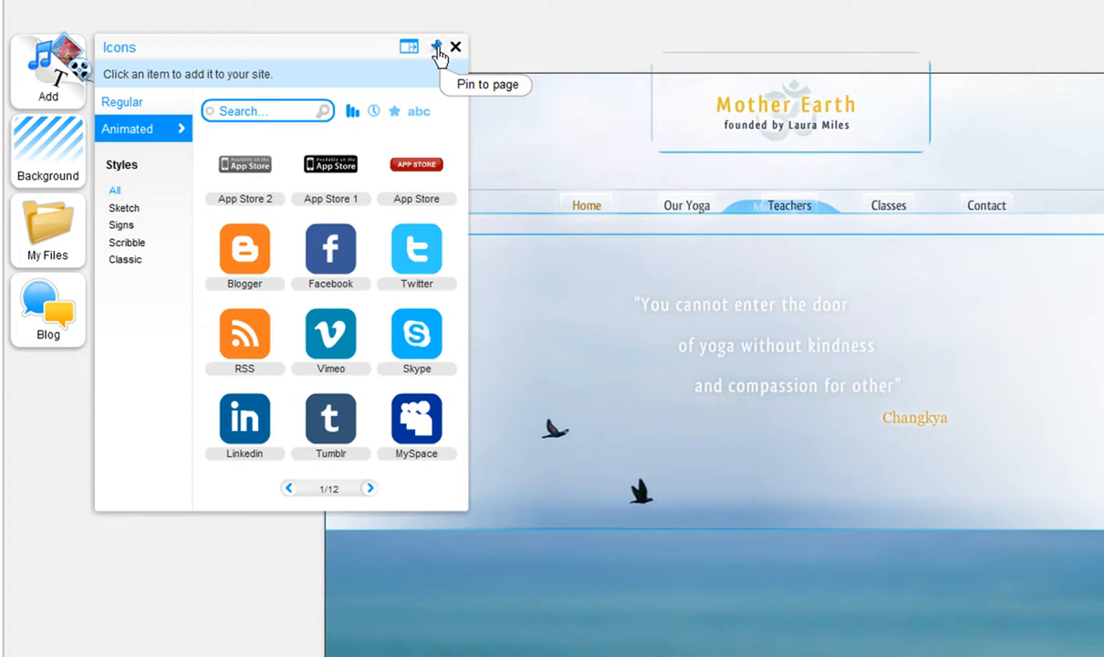
# - Pin the Icons gallery open and search it for 'faceb'
pyautogui.click(452, 47)
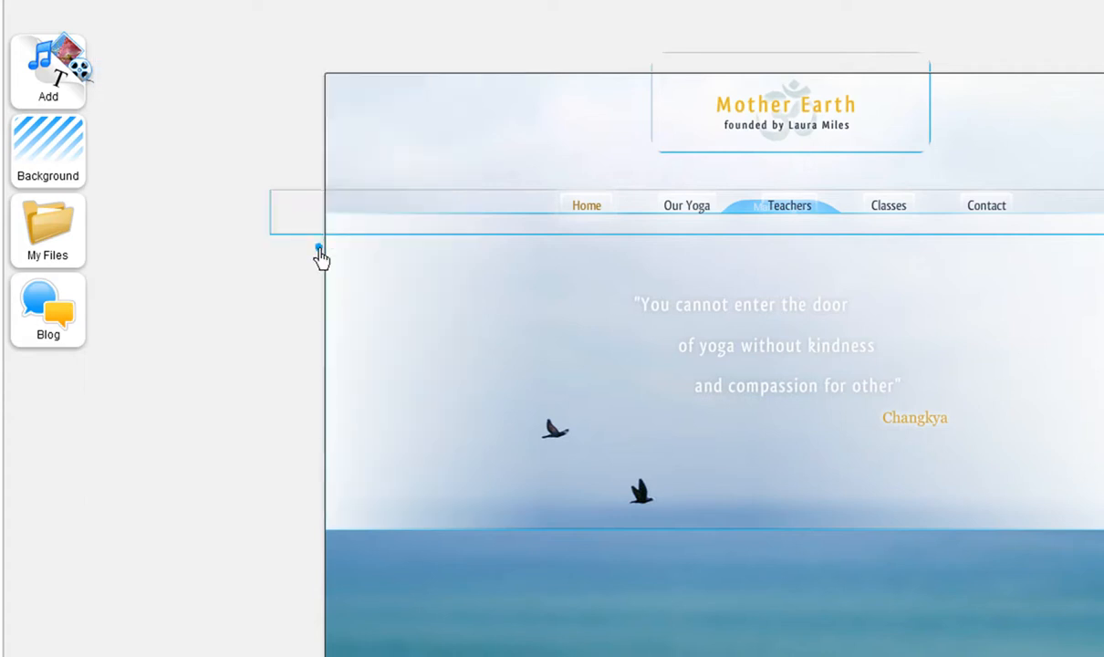
pyautogui.click(47, 71)
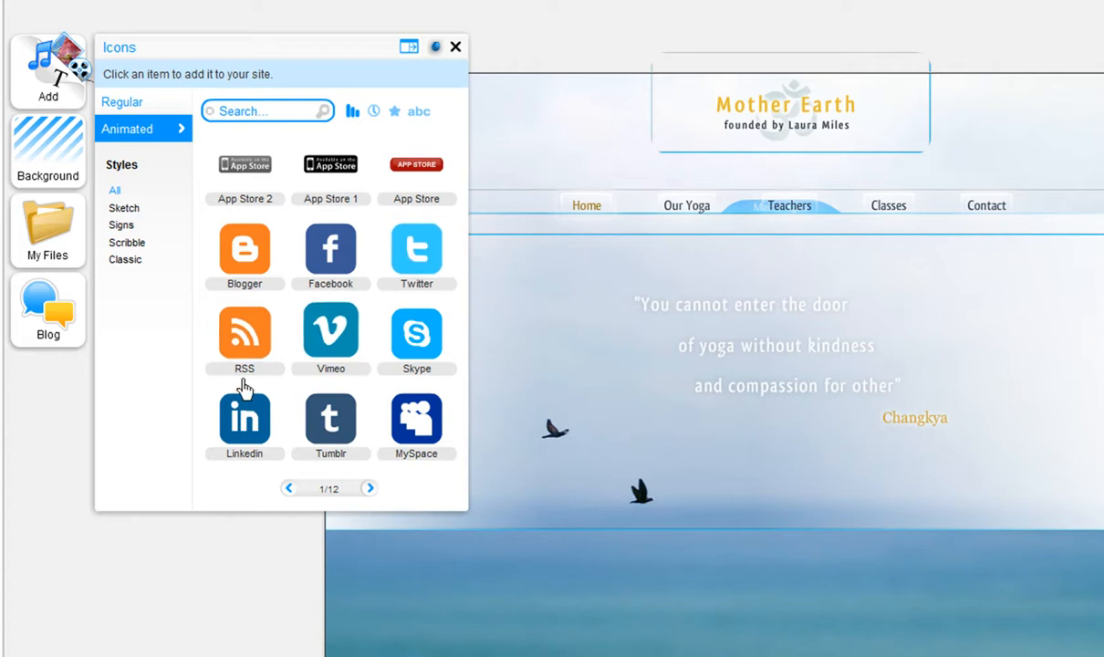
pyautogui.moveTo(239, 420)
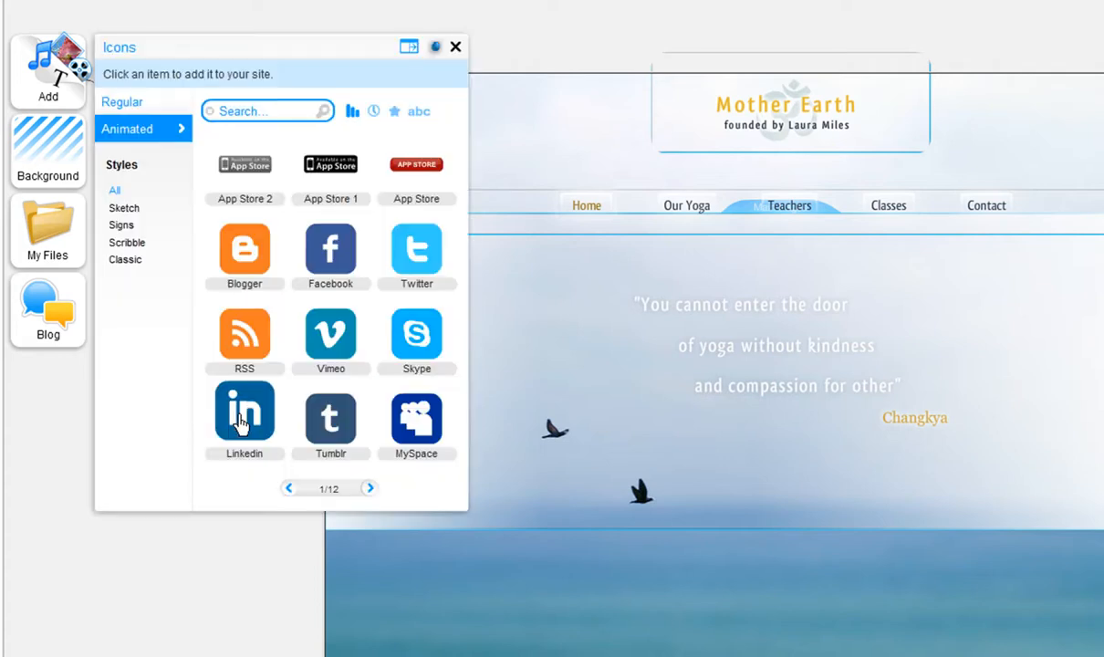
pyautogui.moveTo(274, 117)
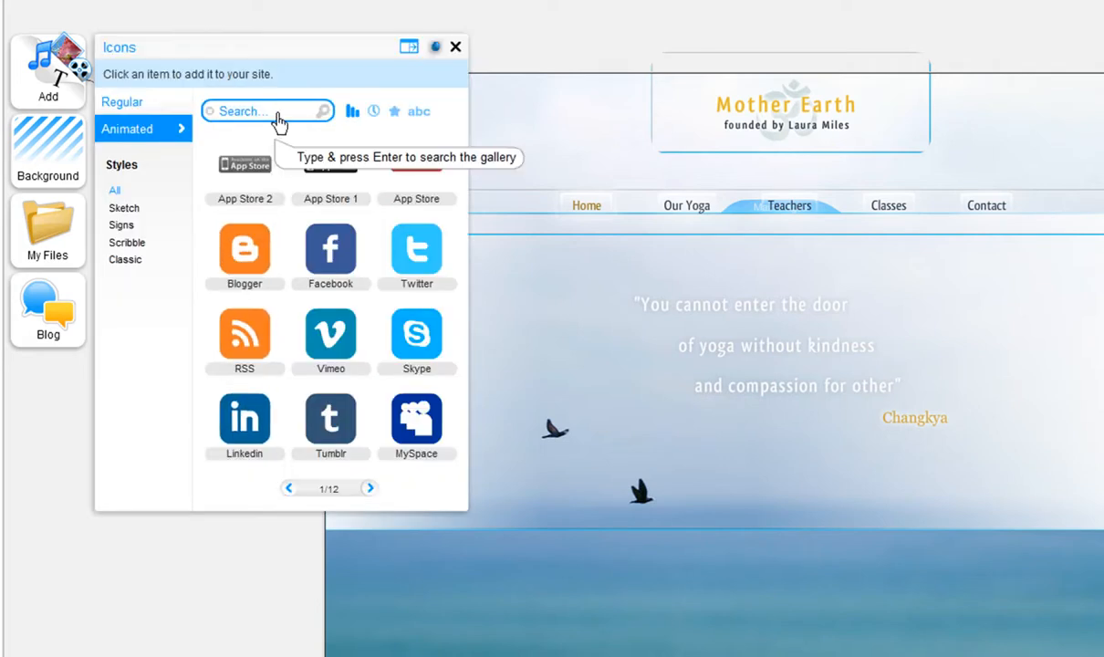
pyautogui.write('faceb')
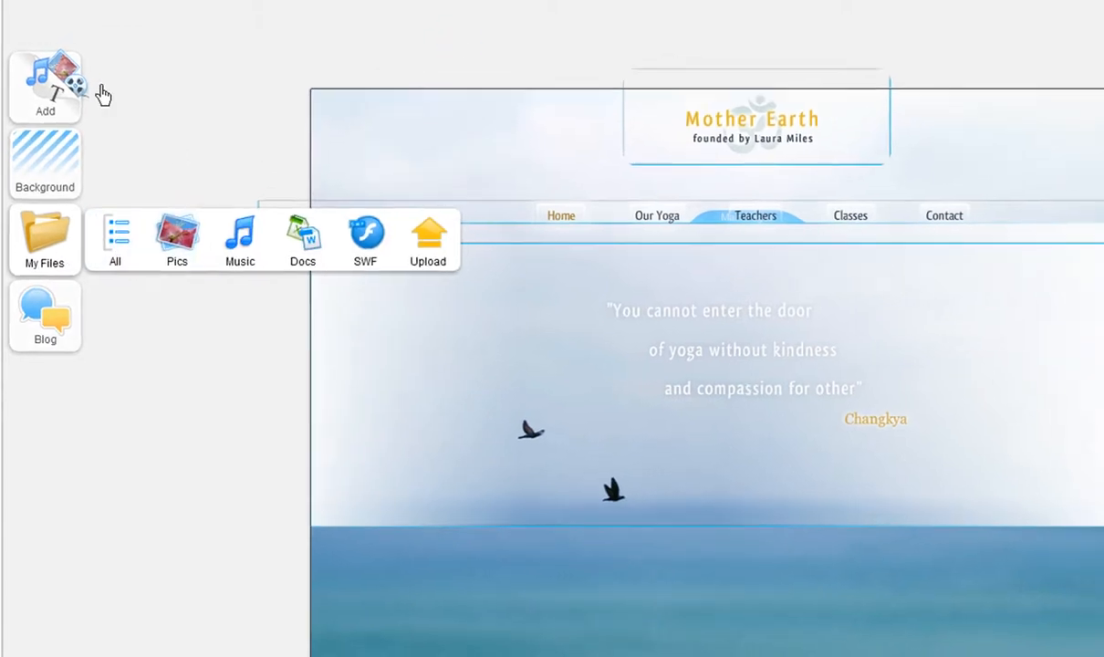
# - Reopen the Add menu to reach its Widgets options
pyautogui.click(500, 127)
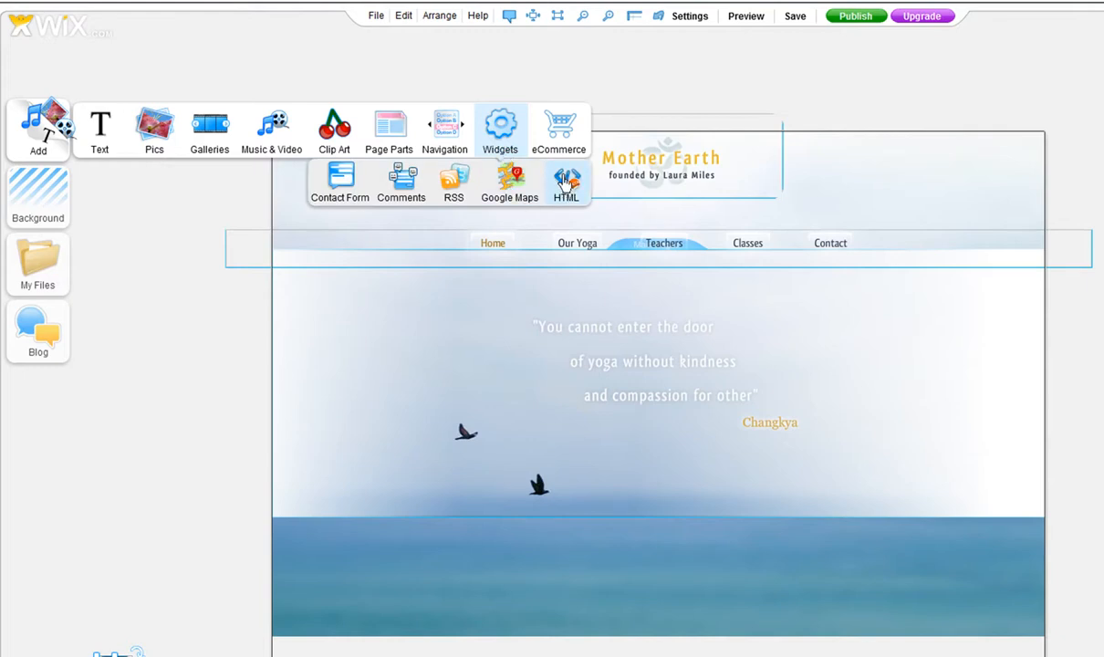
pyautogui.moveTo(446, 186)
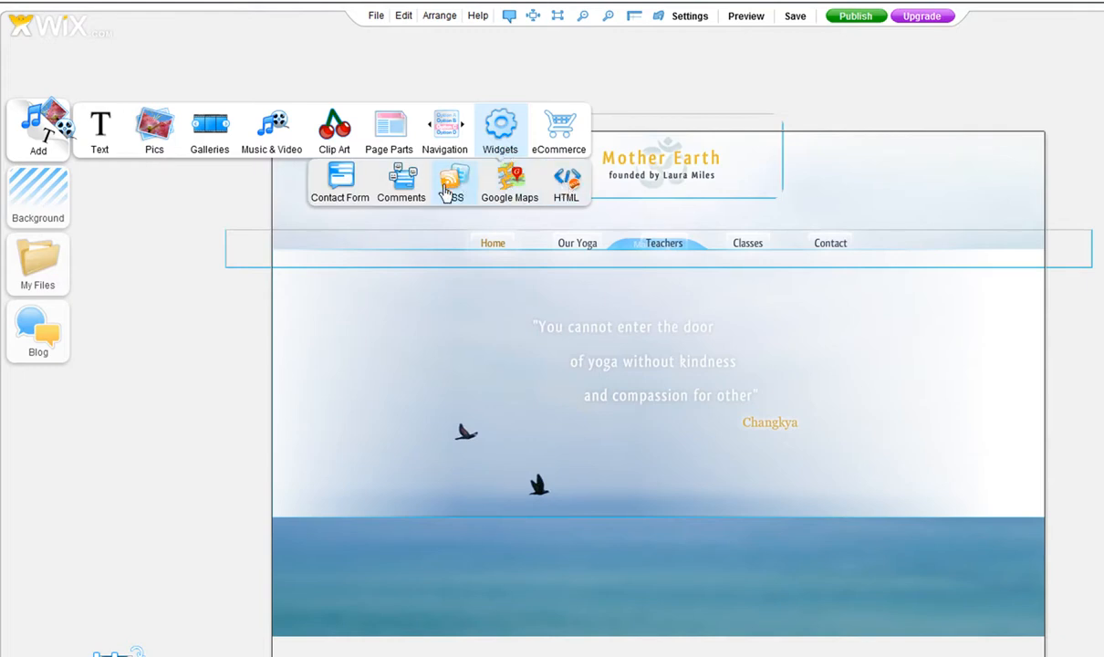
pyautogui.moveTo(453, 196)
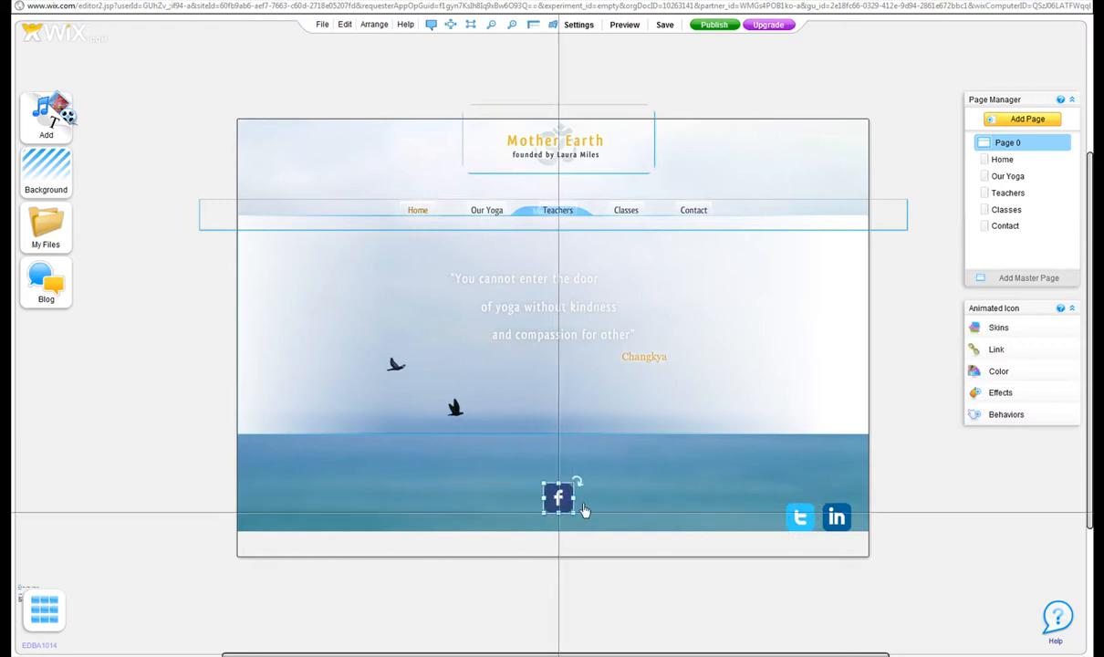
# - Place the Facebook icon beside Twitter and LinkedIn at bottom right and select it for editing
pyautogui.moveTo(559, 496); pyautogui.dragTo(759, 518)
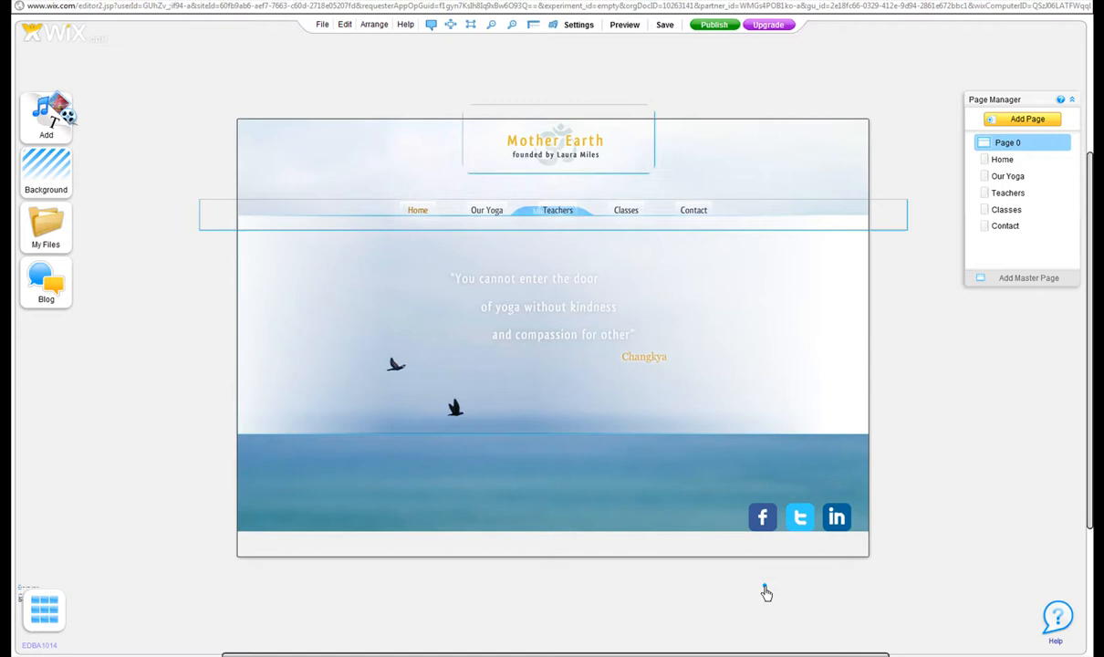
pyautogui.click(763, 516)
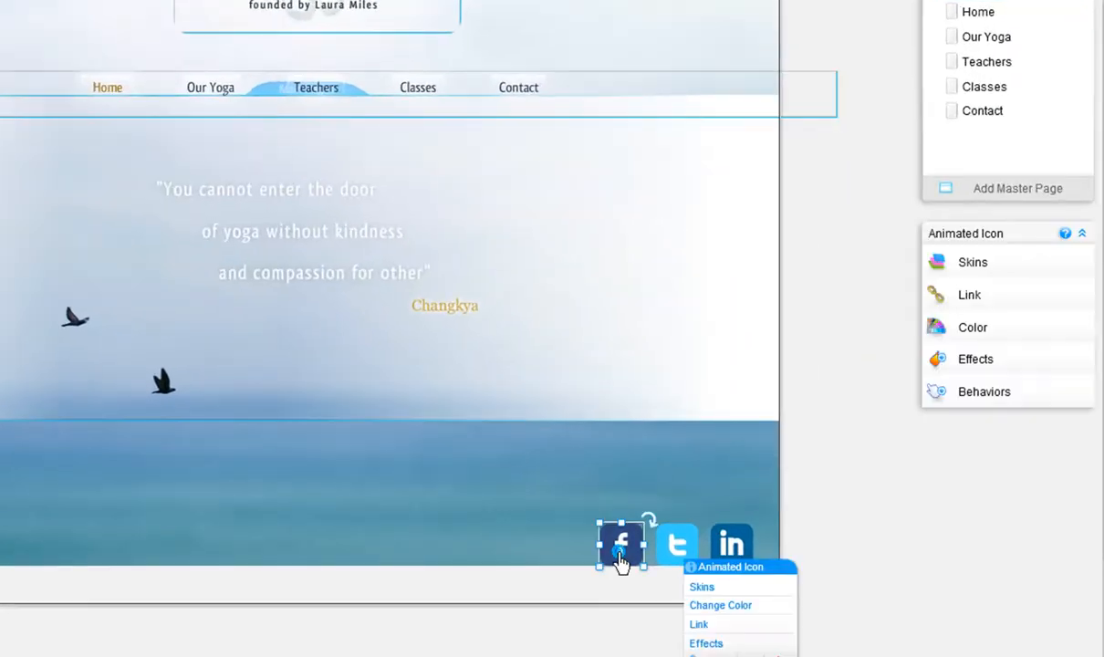
pyautogui.moveTo(684, 520)
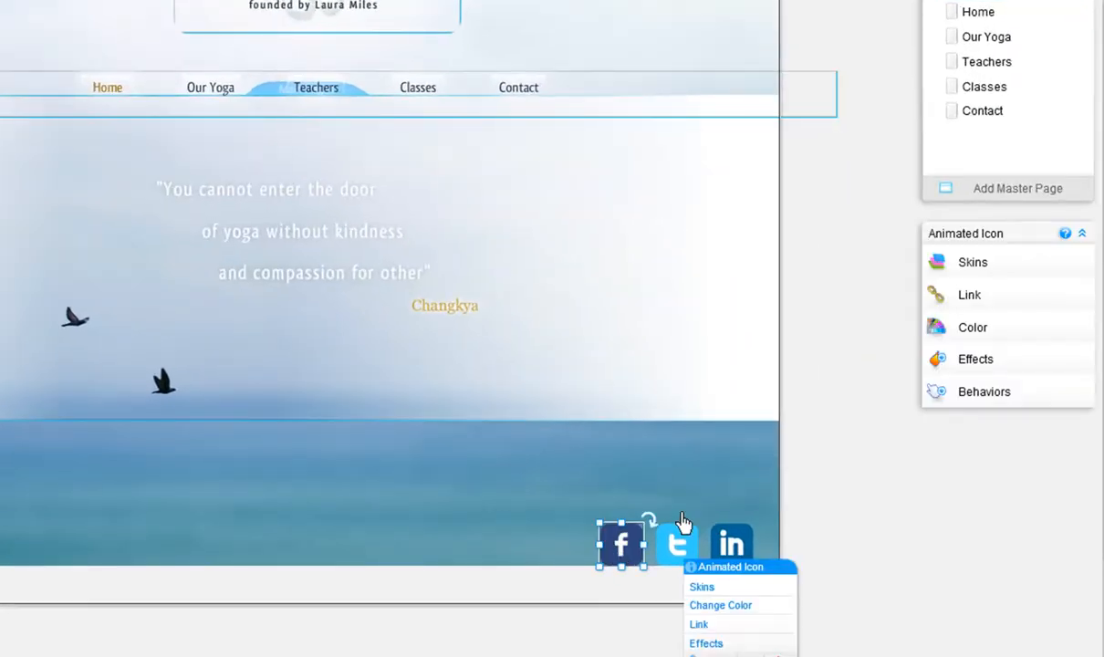
pyautogui.click(697, 624)
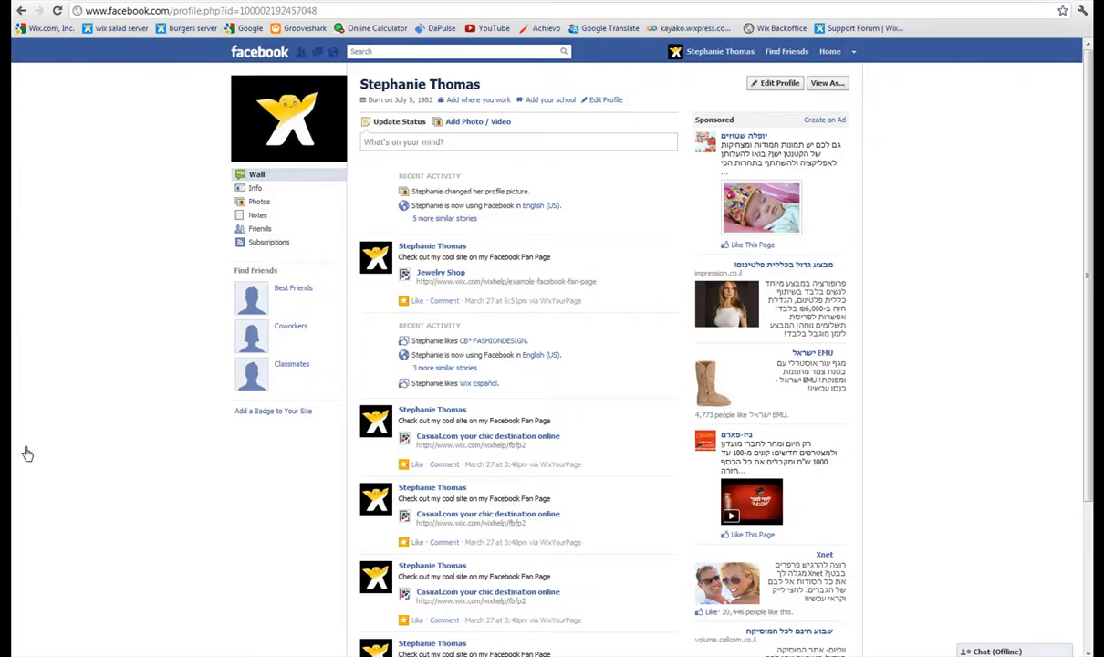
pyautogui.moveTo(537, 133)
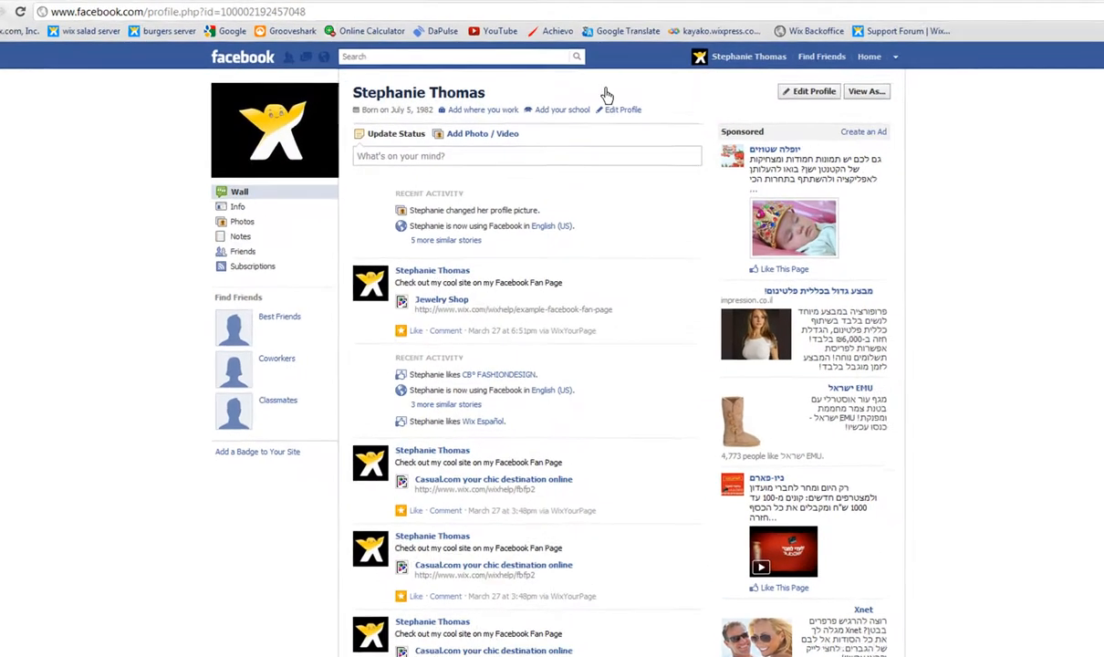
# - Search Facebook for 'wix', open the wix Page and copy its address
pyautogui.write('w')
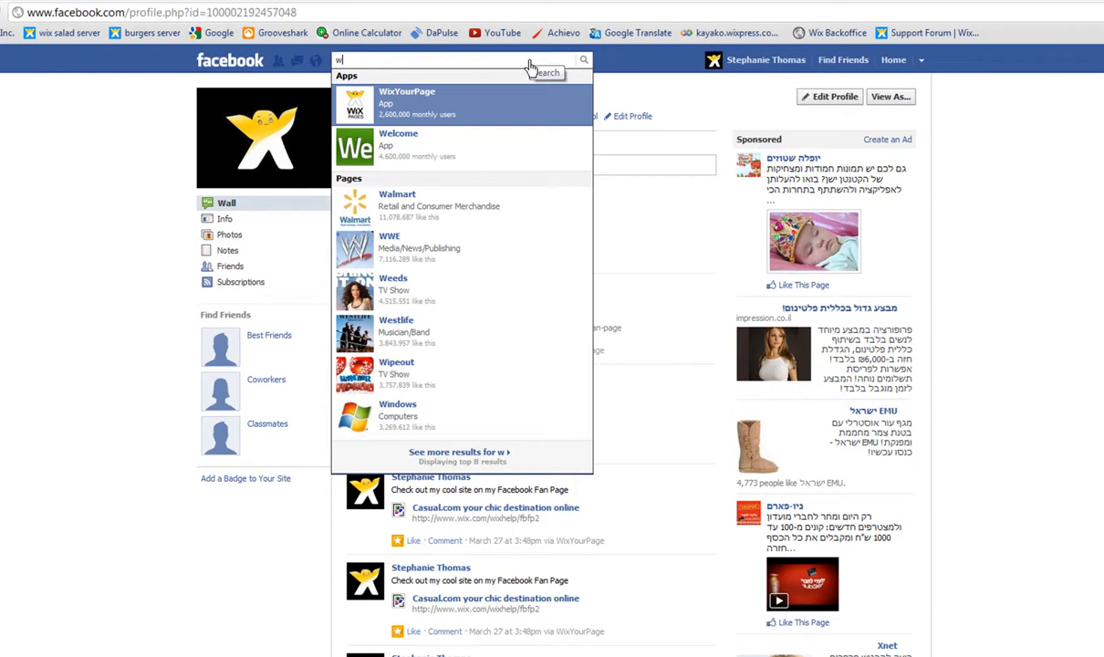
pyautogui.write('ix')
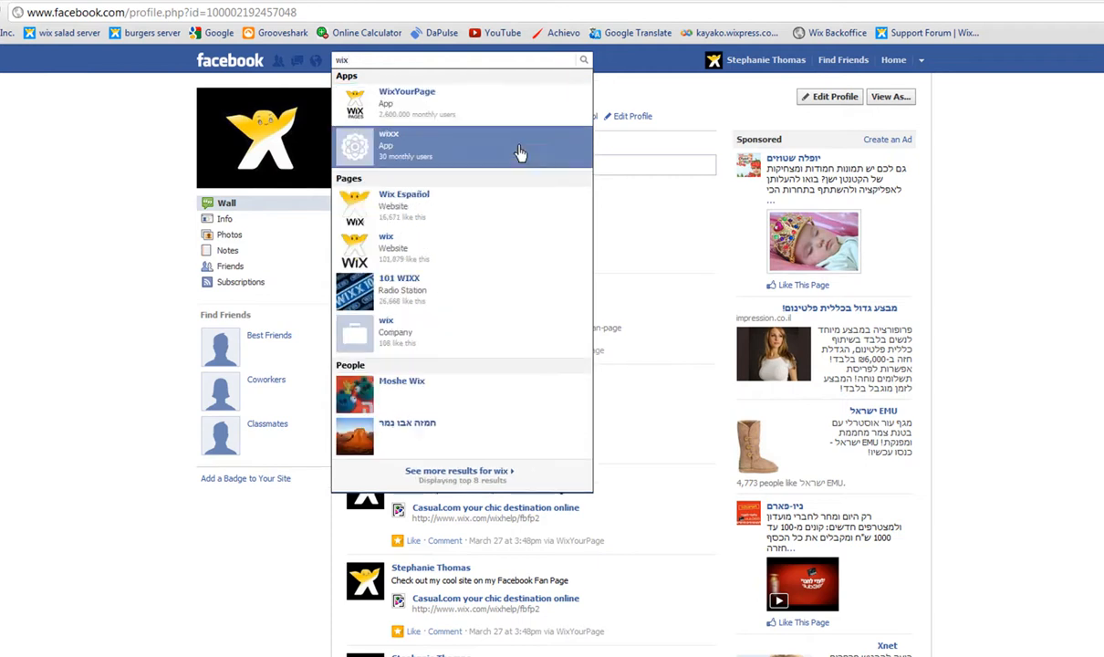
pyautogui.click(387, 248)
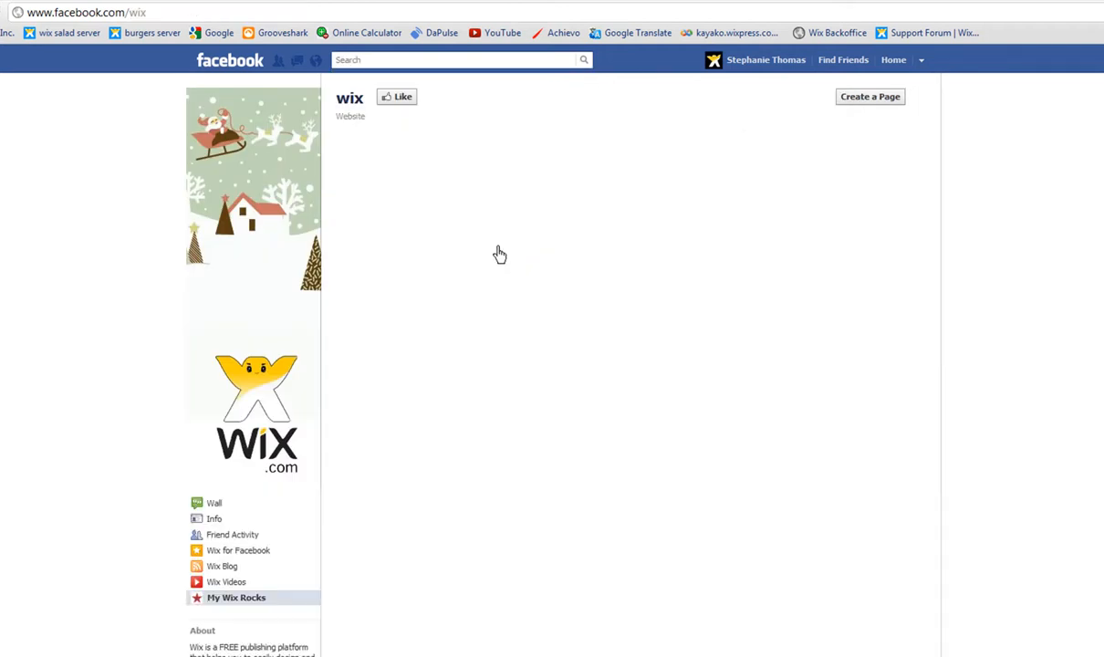
pyautogui.rightClick(92, 13)
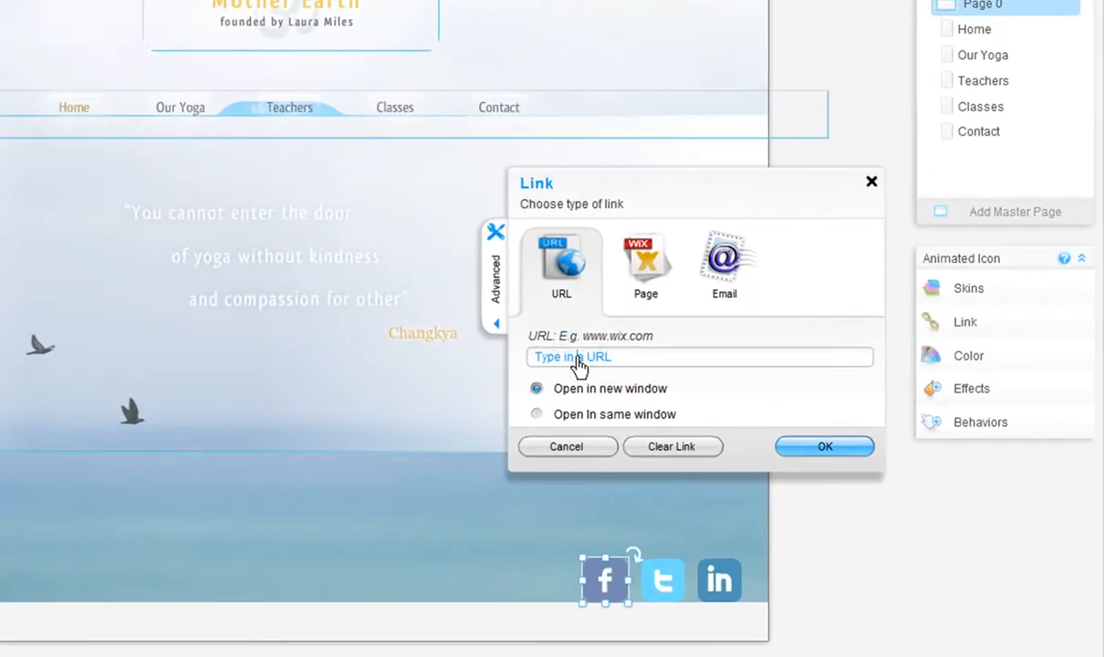
pyautogui.write('http://www.facebook.com/wix')
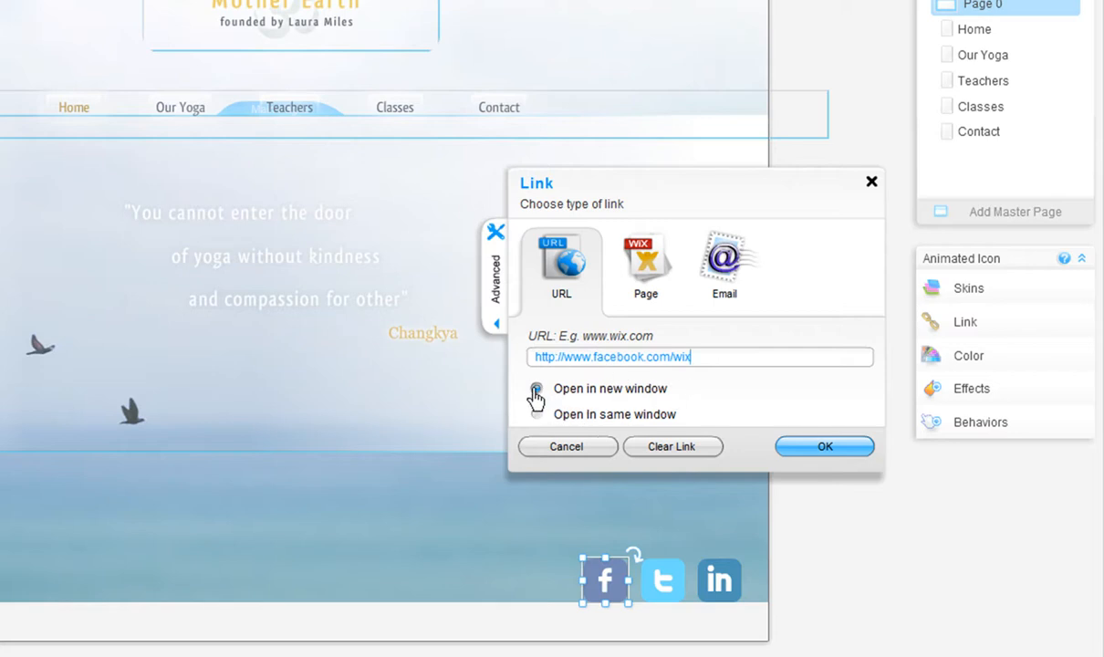
pyautogui.click(534, 388)
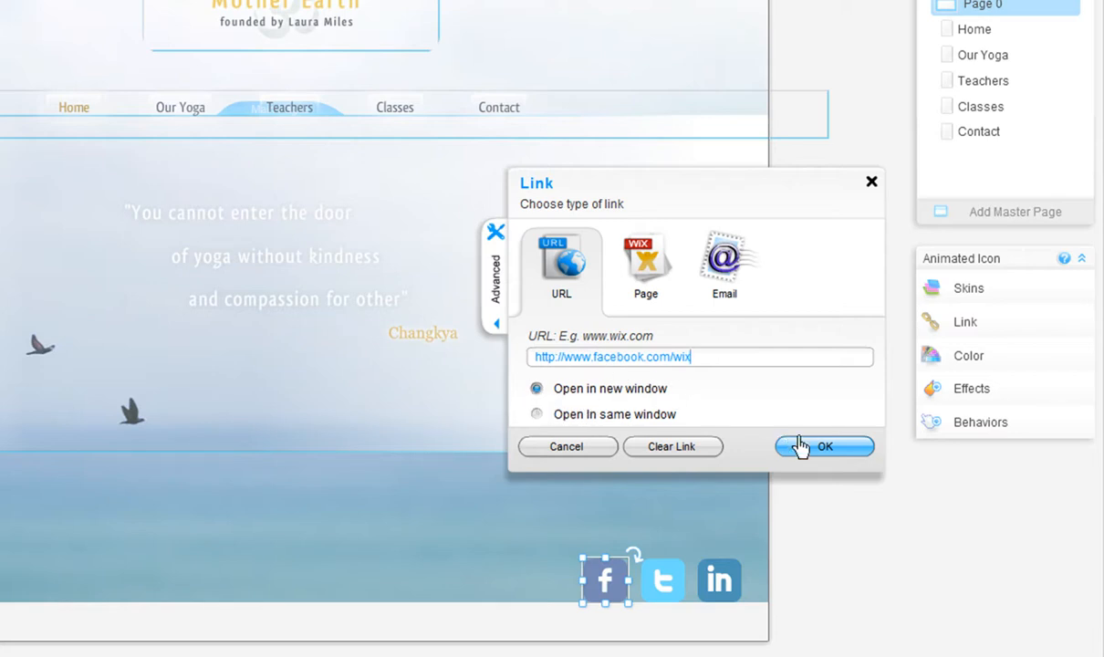
pyautogui.click(824, 445)
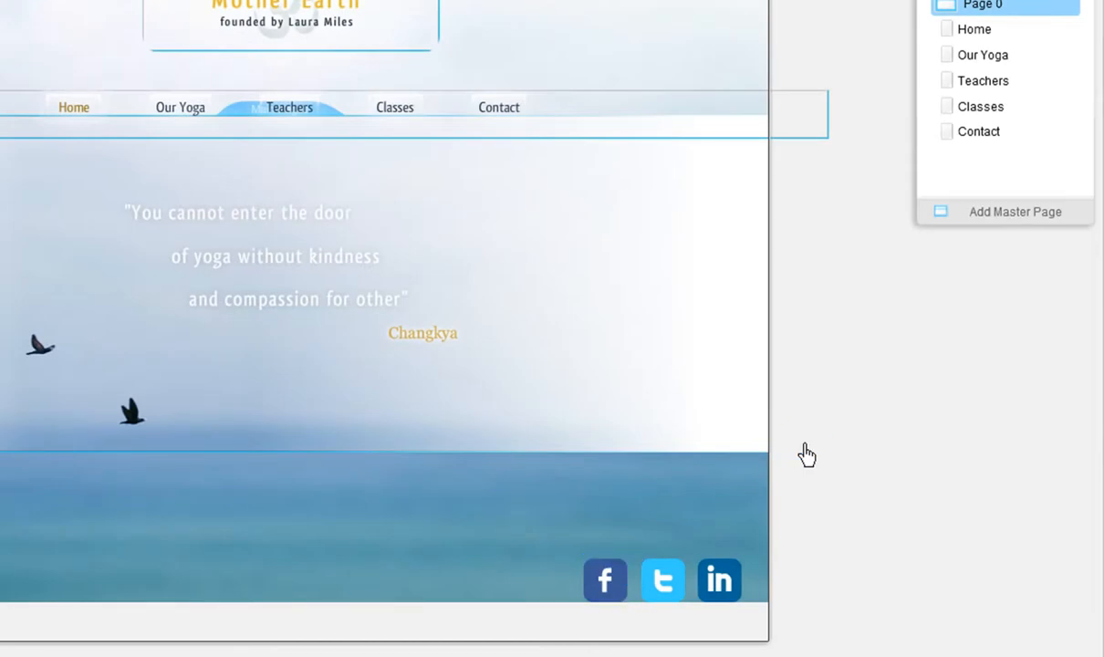
pyautogui.moveTo(657, 591)
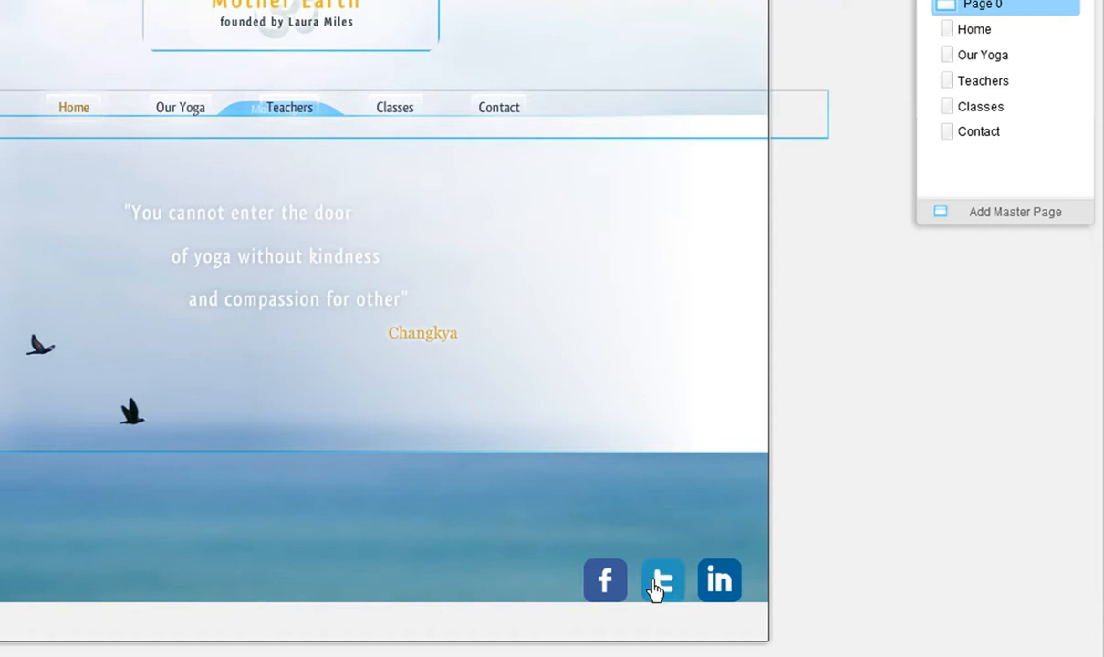
# - Select the Twitter icon and bring up its Link settings
pyautogui.click(661, 580)
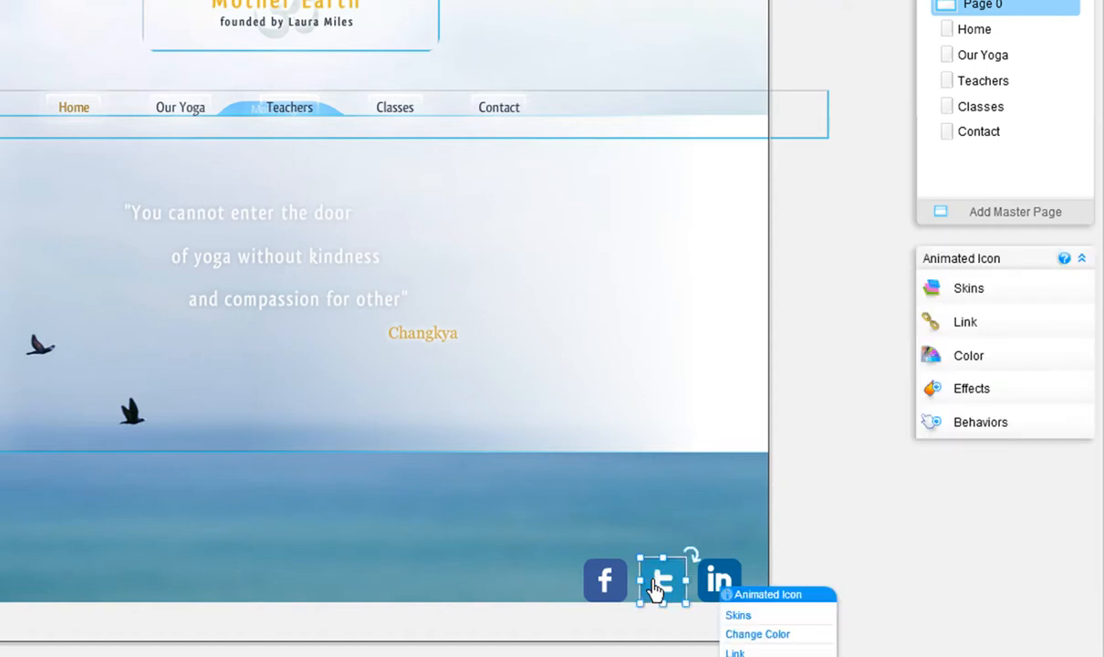
pyautogui.click(965, 321)
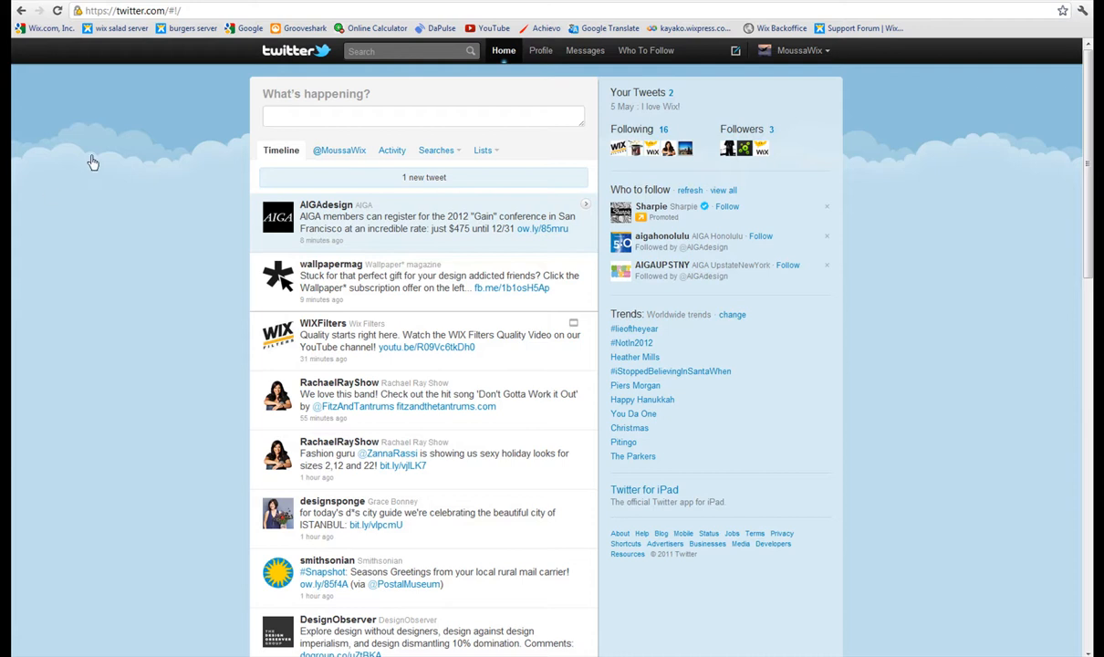
pyautogui.moveTo(164, 98)
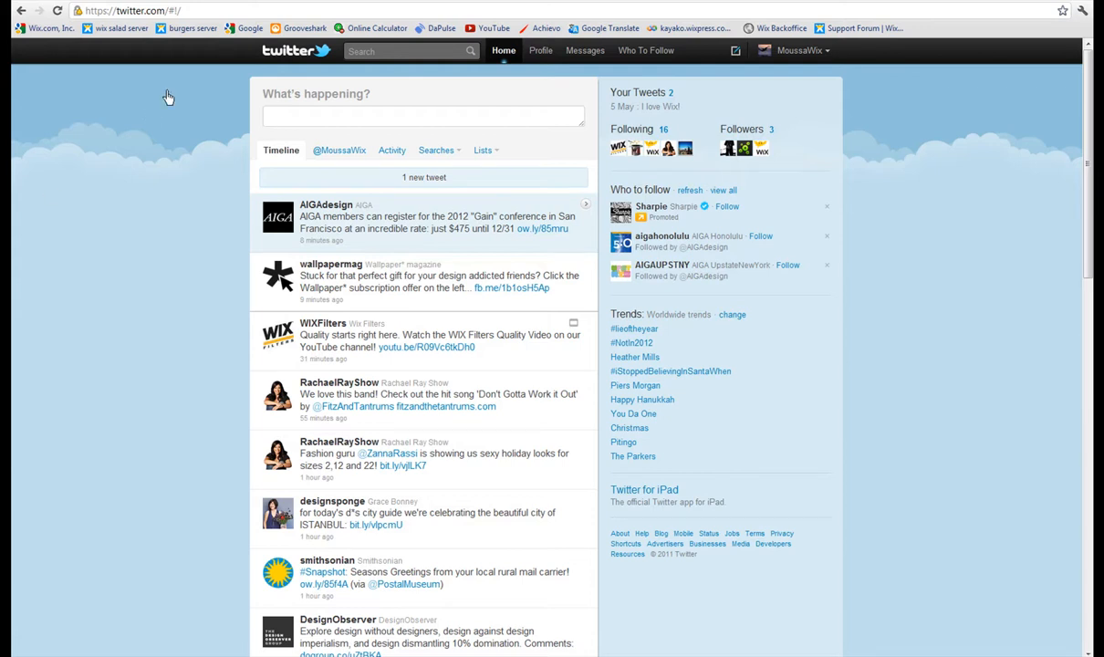
pyautogui.moveTo(299, 416)
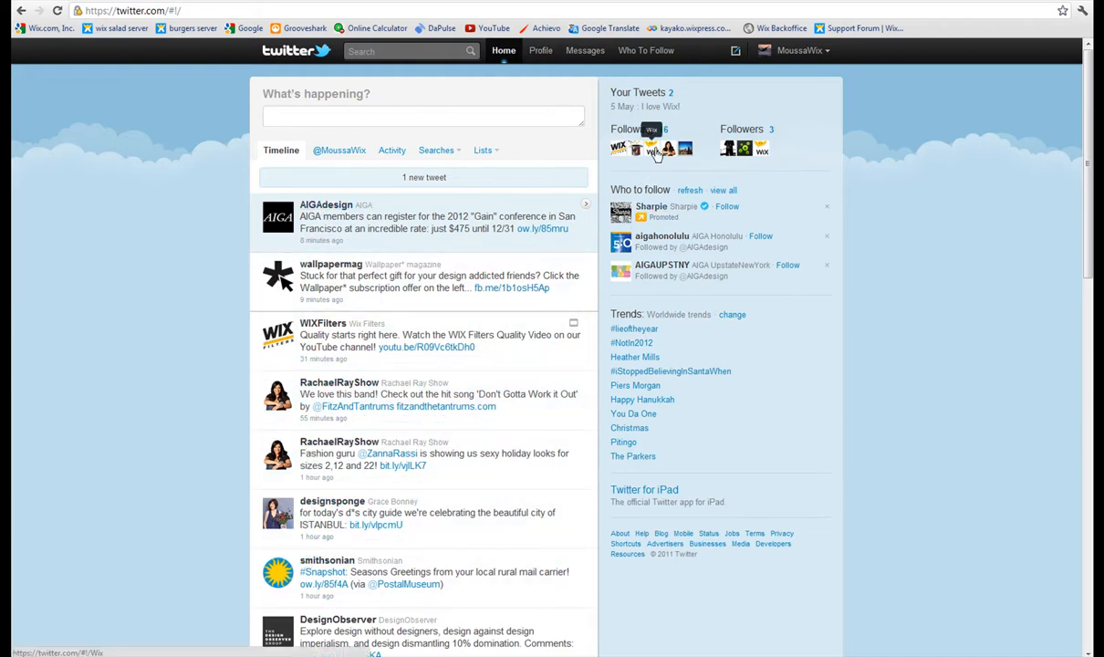
# - Copy the Wix Twitter profile address, link the Twitter icon to it, then select the LinkedIn icon
pyautogui.click(651, 148)
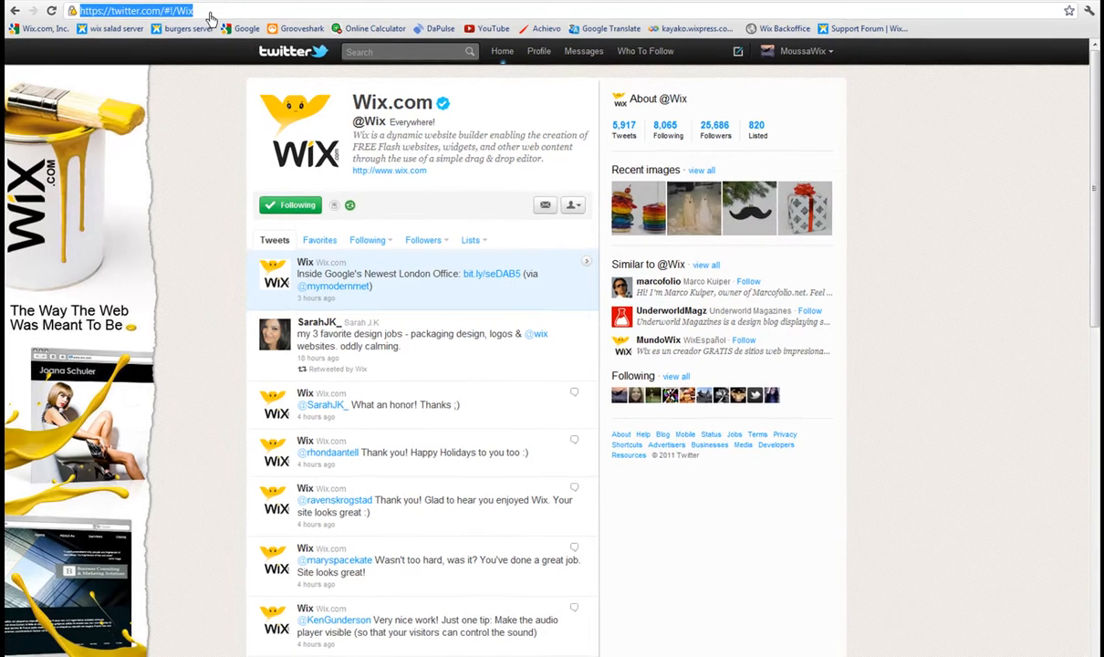
pyautogui.rightClick(161, 7)
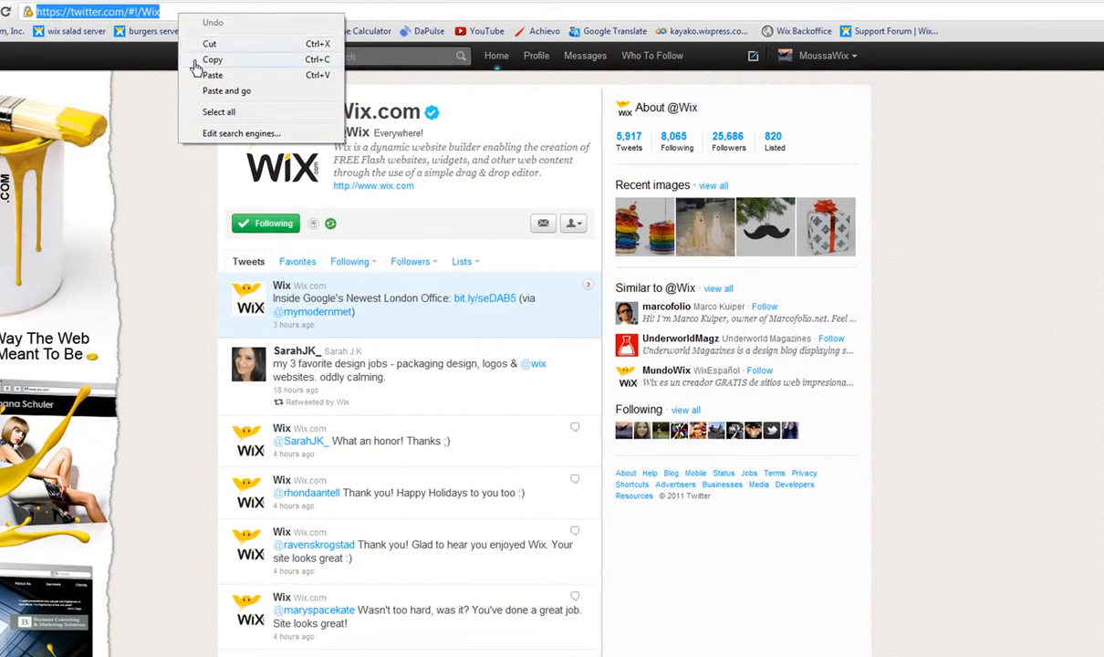
pyautogui.moveTo(194, 58)
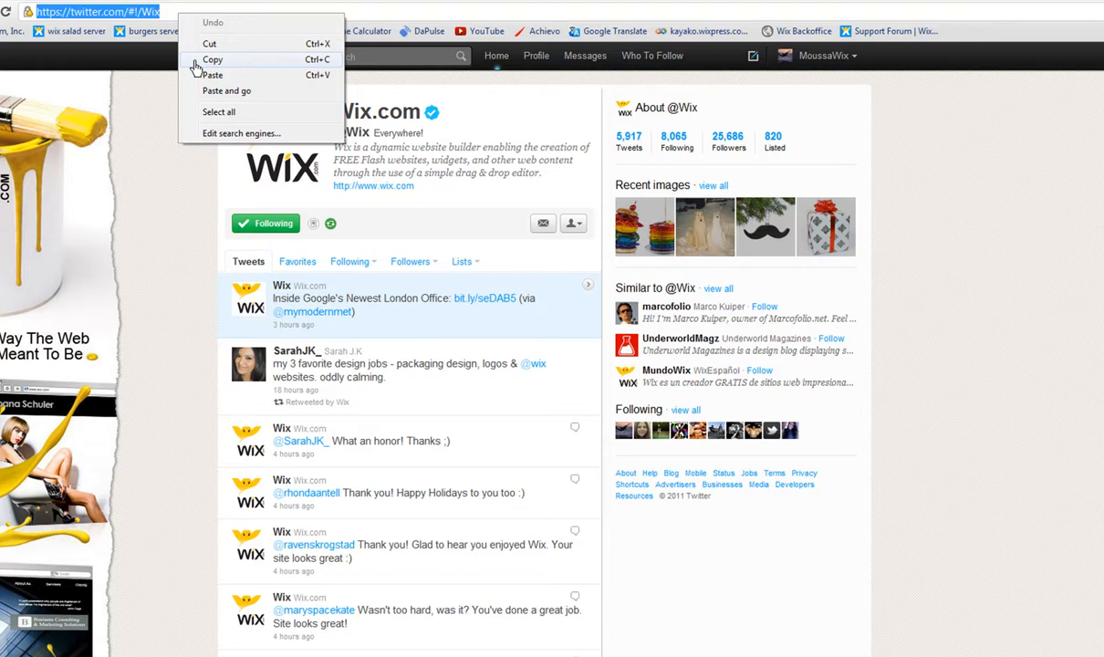
pyautogui.click(191, 62)
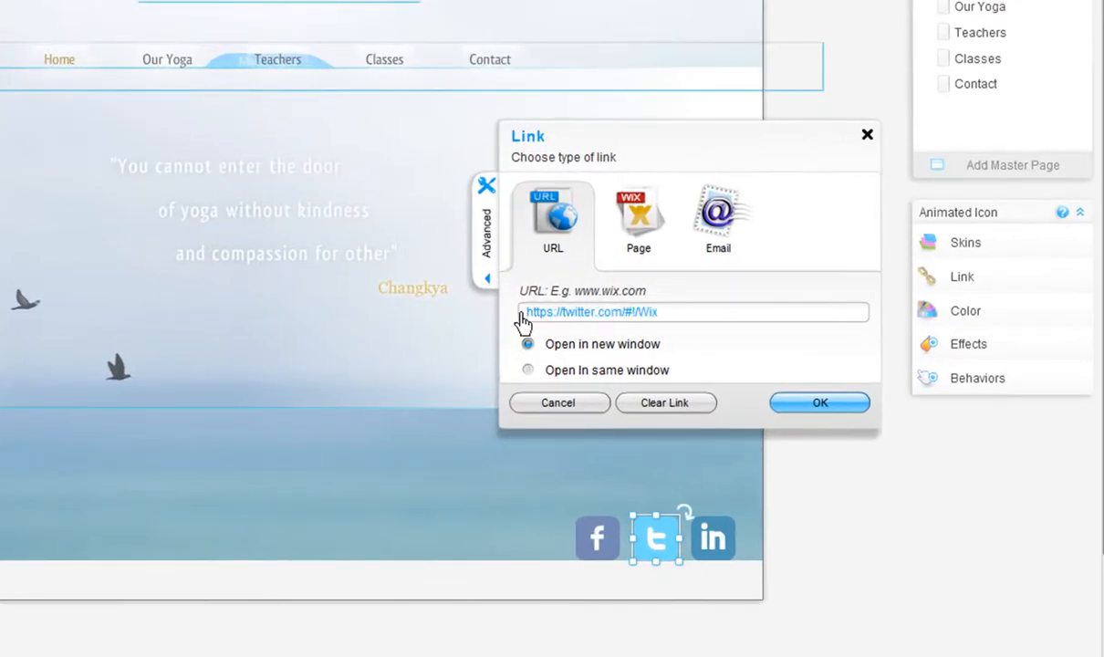
pyautogui.click(821, 403)
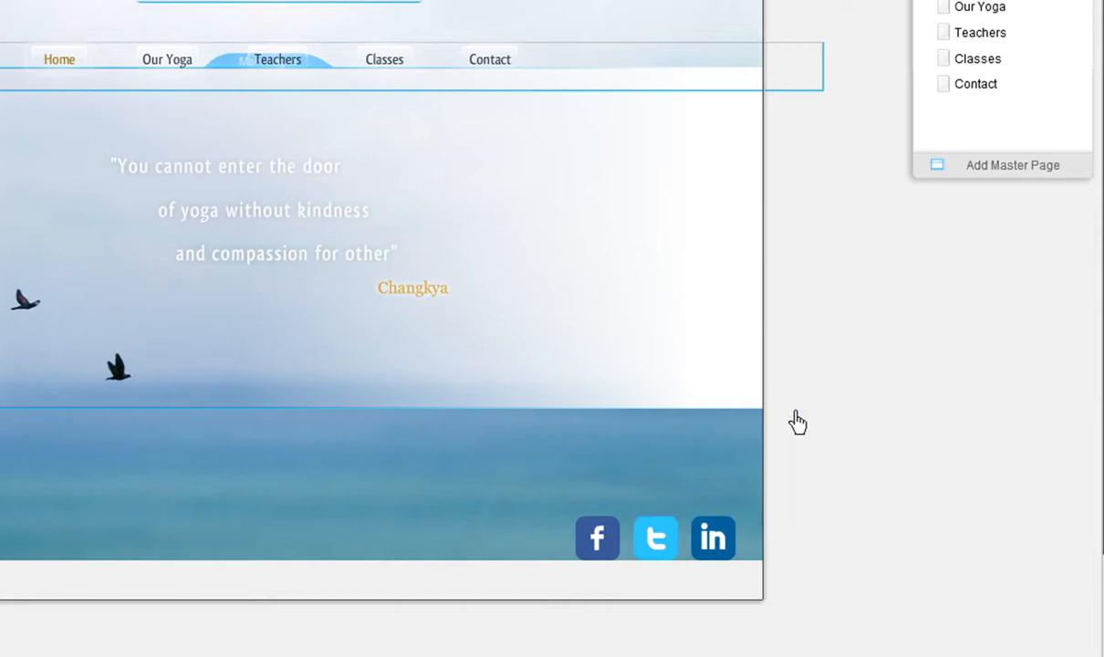
pyautogui.moveTo(713, 540)
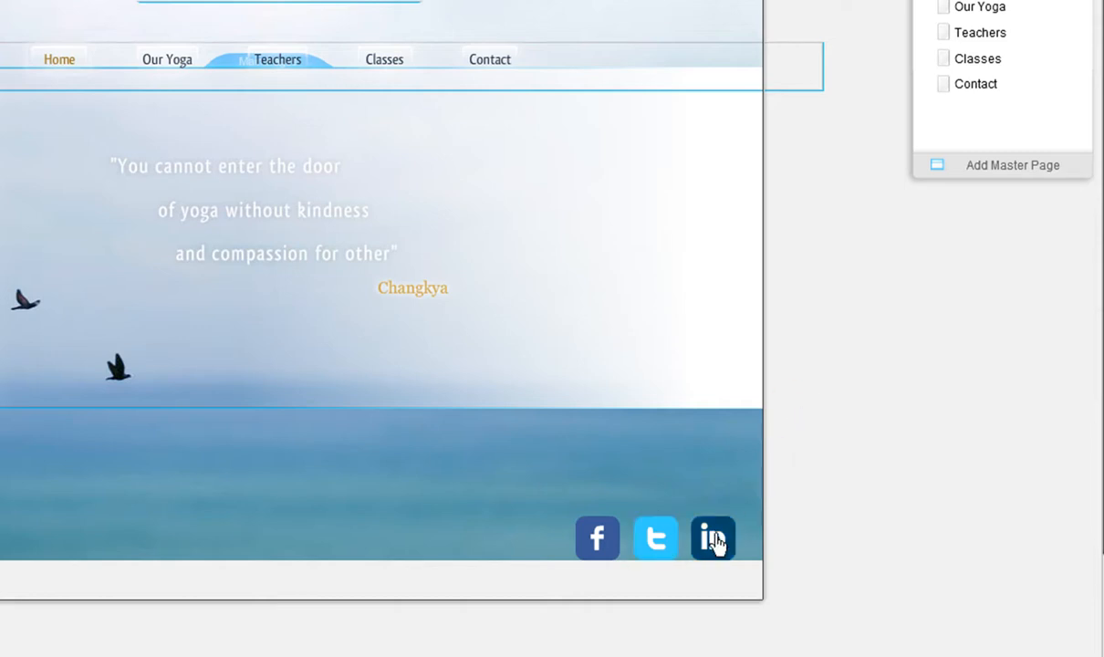
pyautogui.click(712, 539)
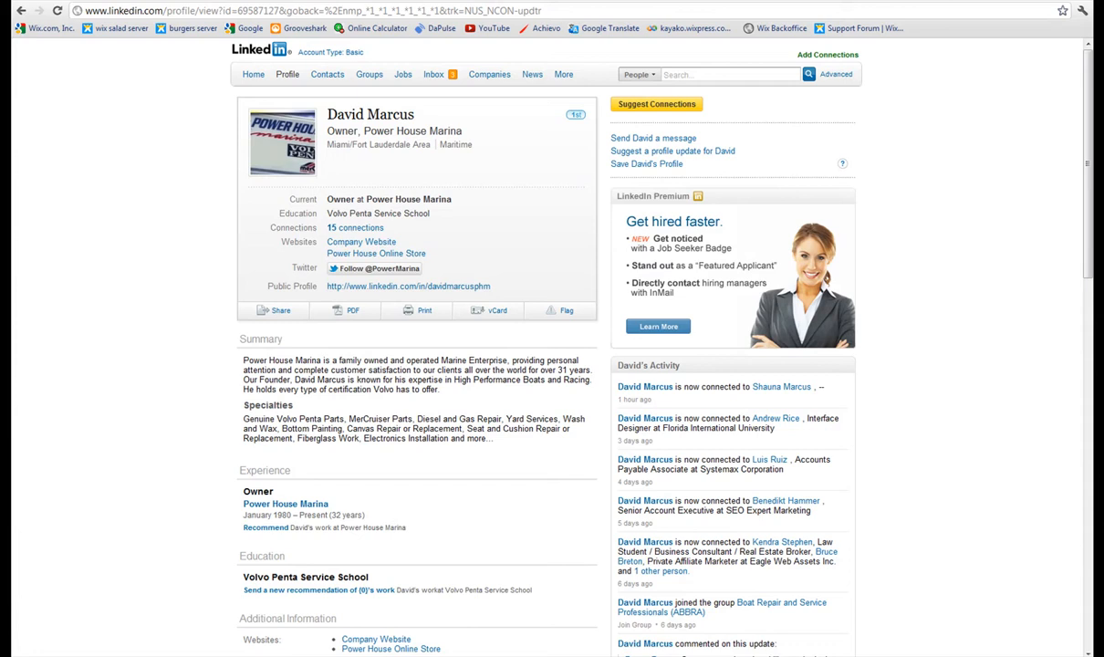
pyautogui.moveTo(208, 131)
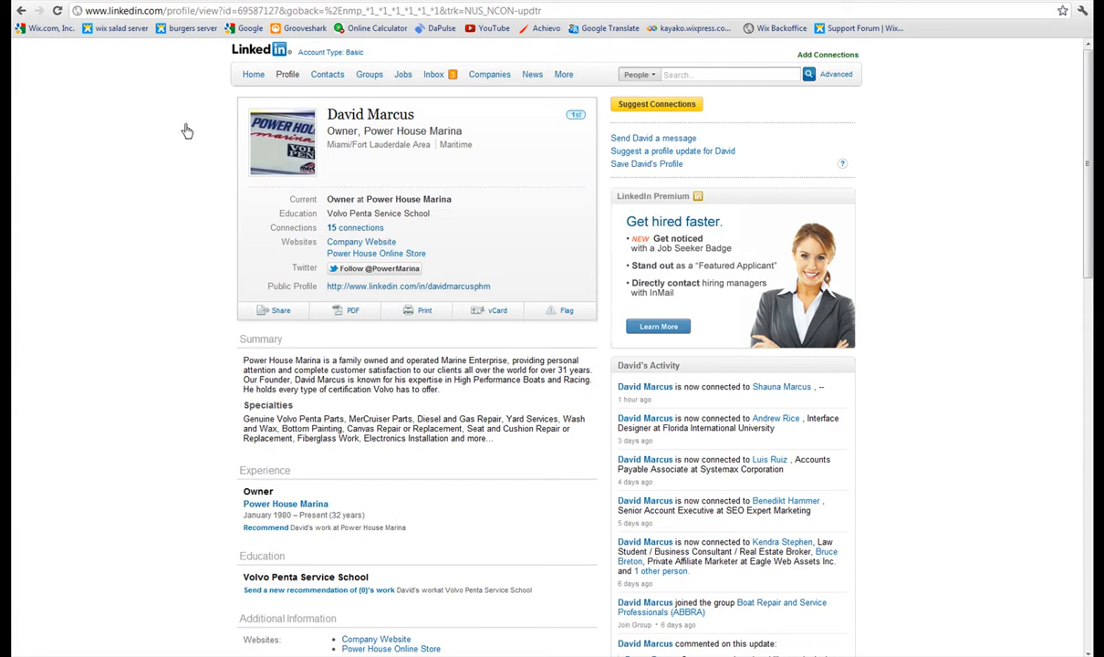
pyautogui.moveTo(237, 300)
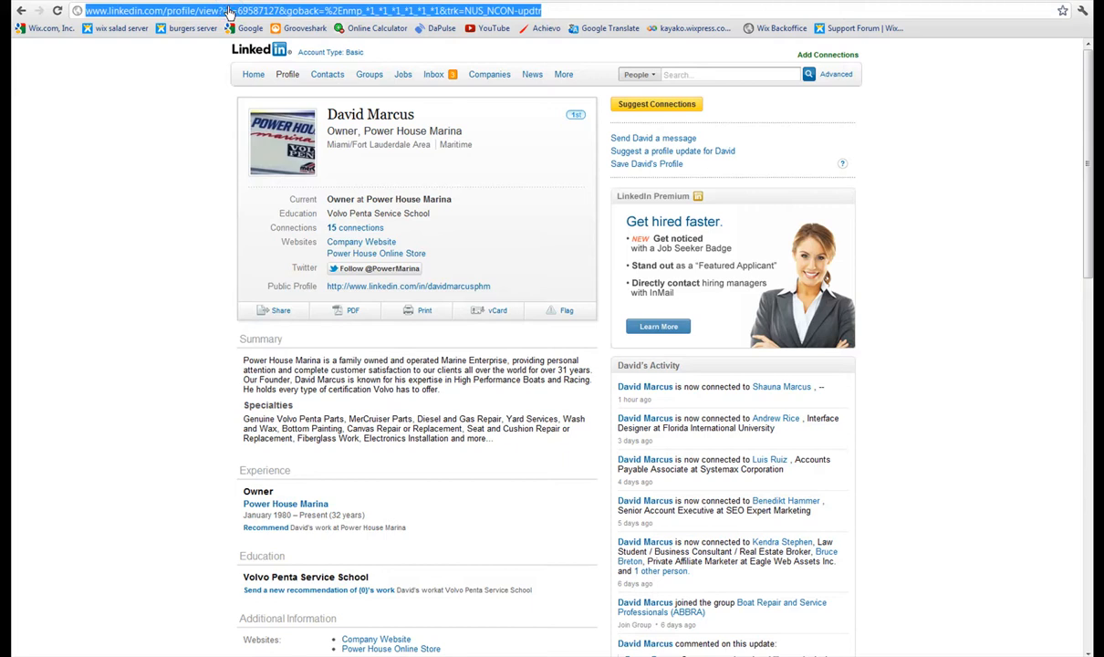
# - Copy the LinkedIn profile's address from the browser address bar
pyautogui.rightClick(218, 11)
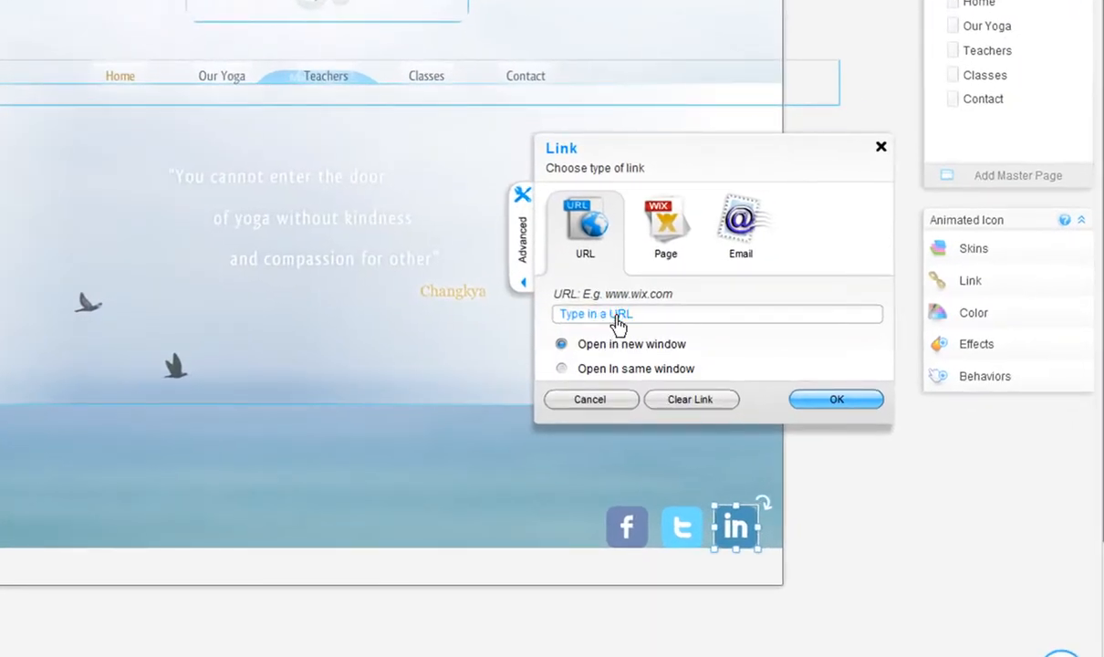
# - Paste the LinkedIn profile URL into the LinkedIn icon's link field
pyautogui.click(589, 399)
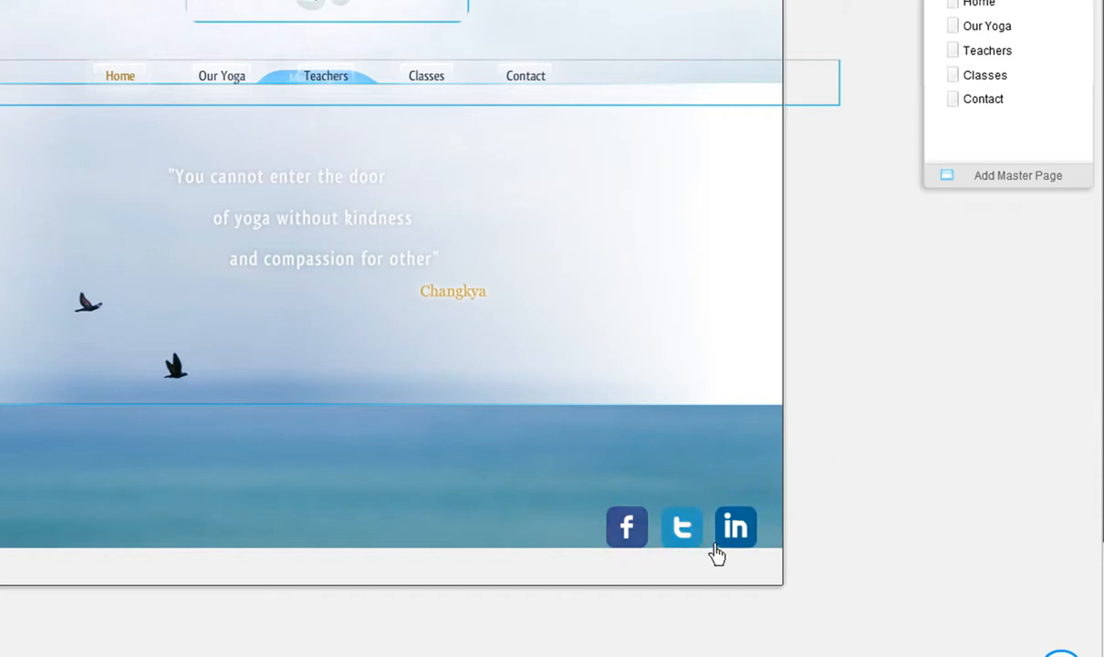
pyautogui.moveTo(620, 569)
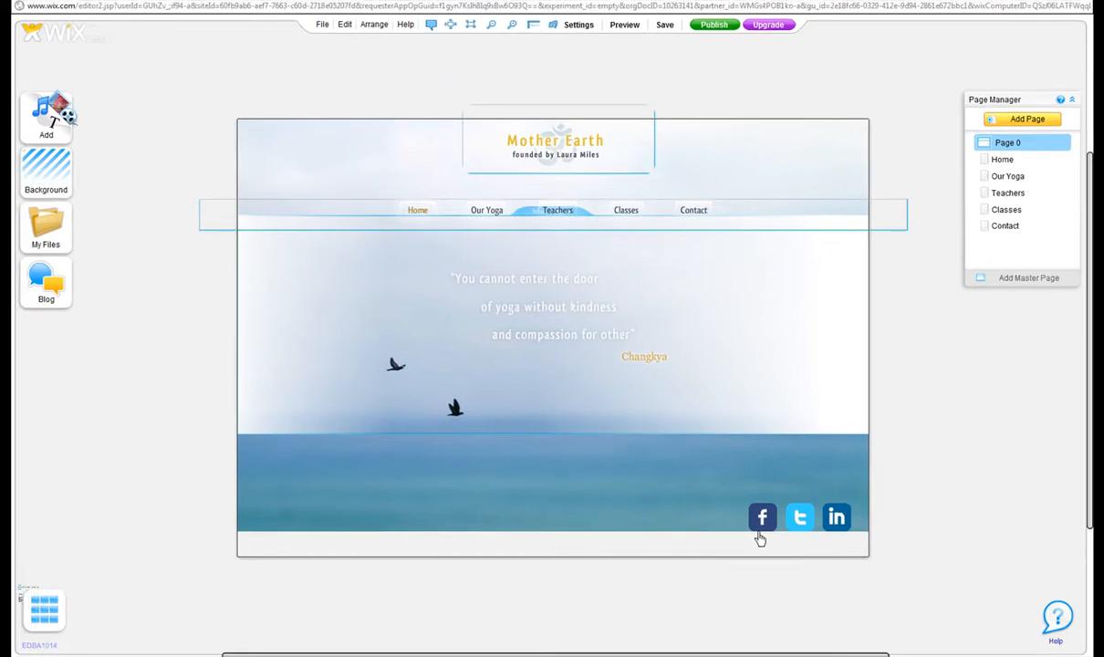
pyautogui.moveTo(666, 25)
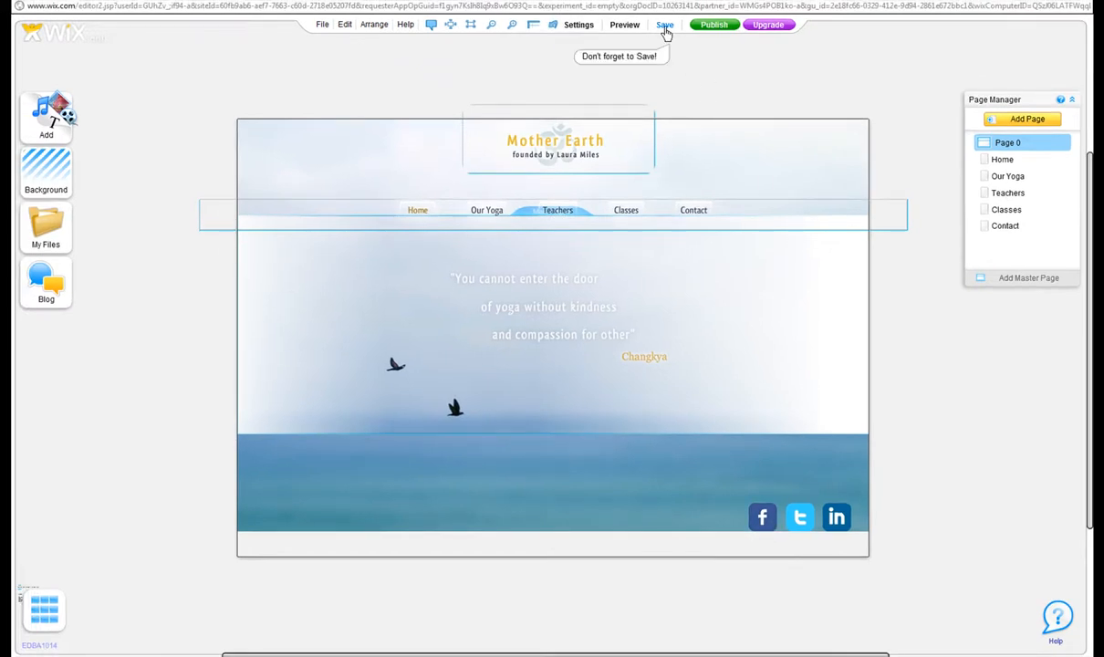
# - Save the Mother Earth site and start its preview
pyautogui.click(668, 26)
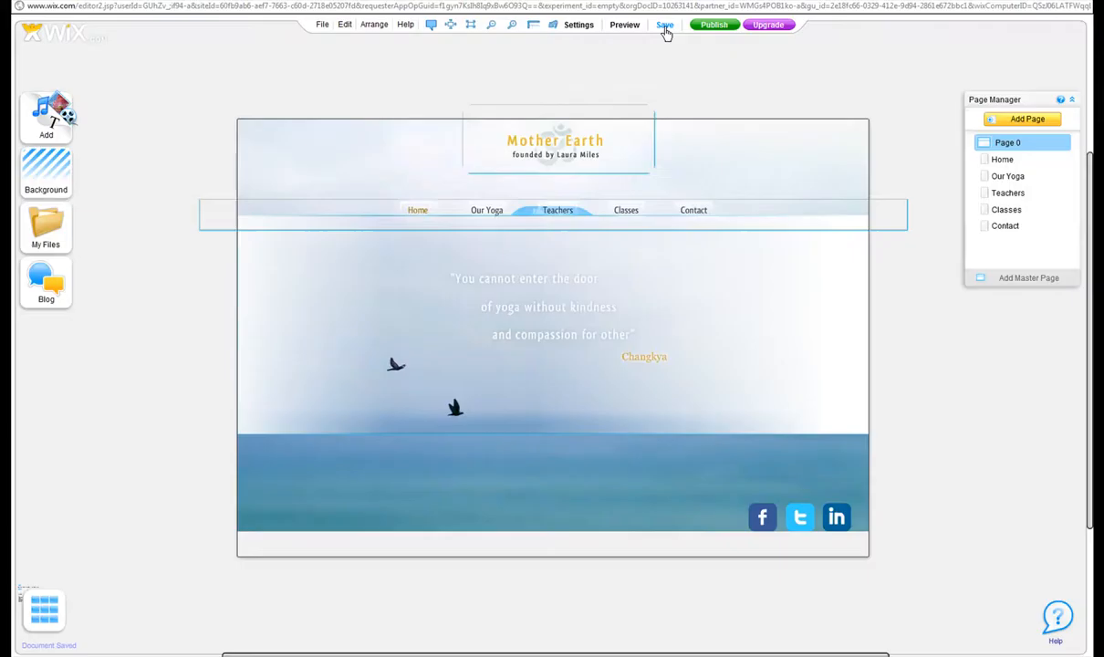
pyautogui.moveTo(626, 26)
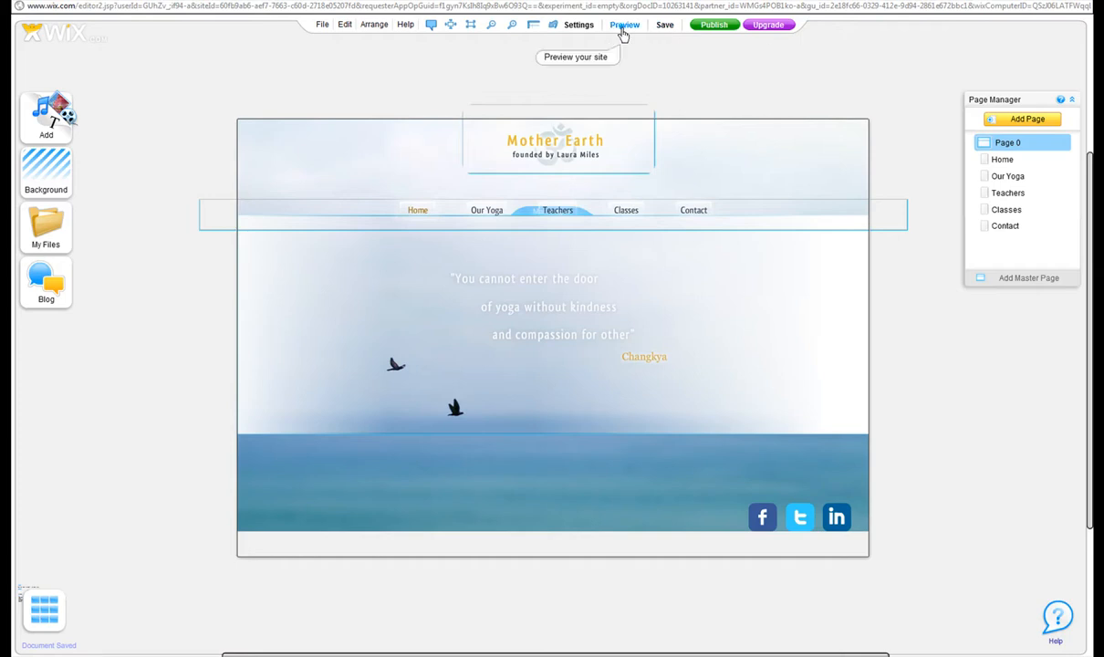
pyautogui.click(625, 26)
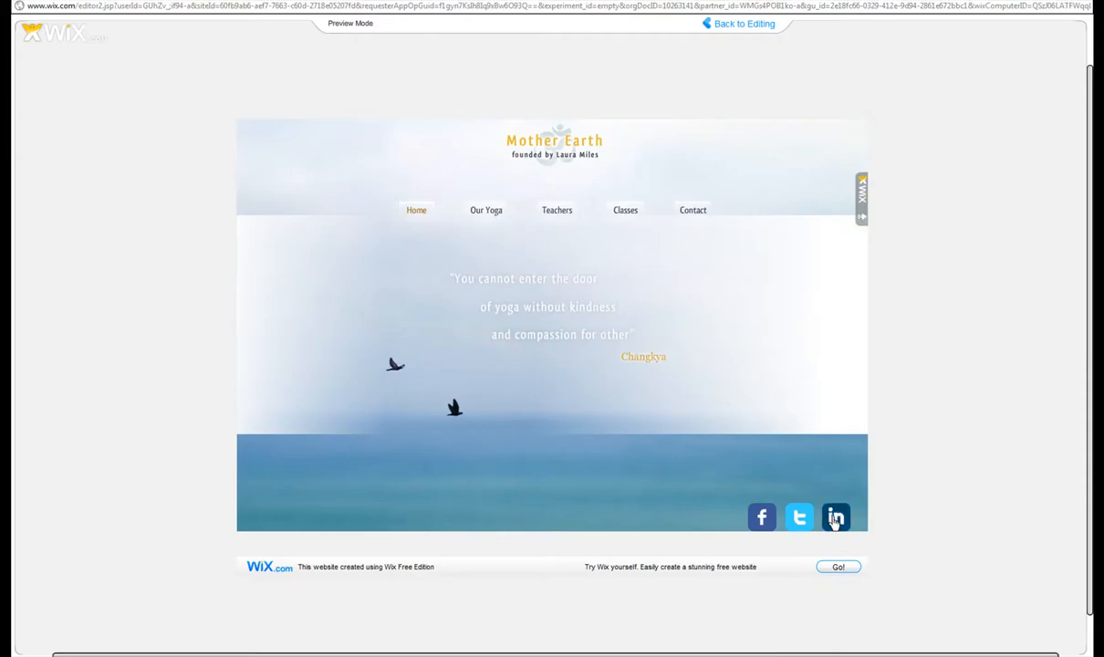
# - Test the LinkedIn icon in preview, opening the David Marcus LinkedIn profile
pyautogui.click(836, 519)
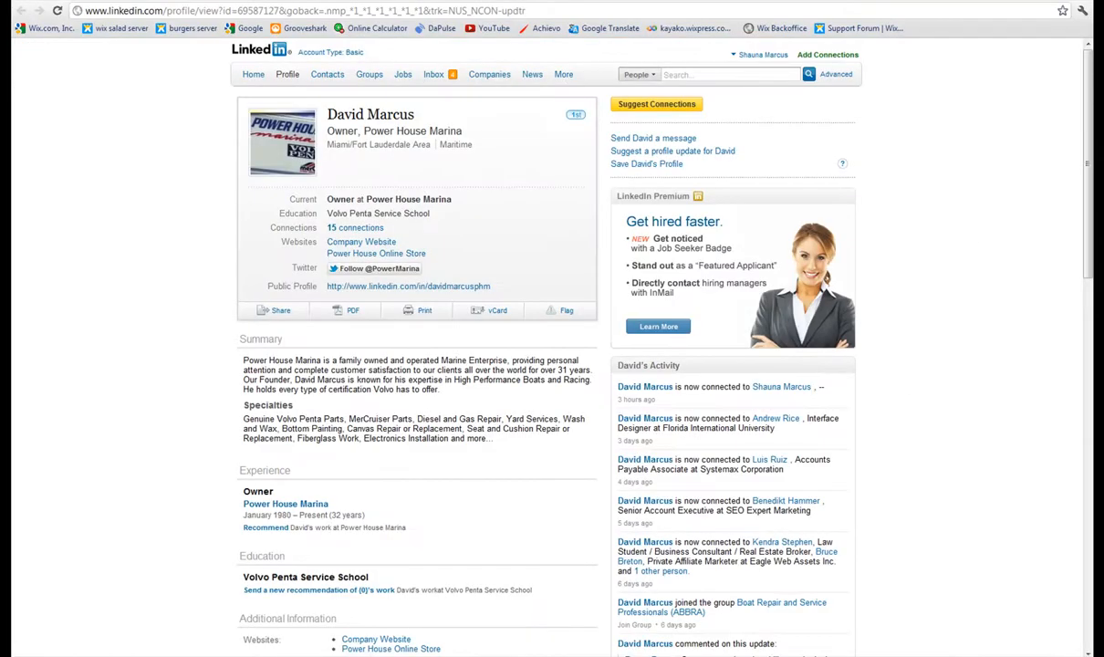